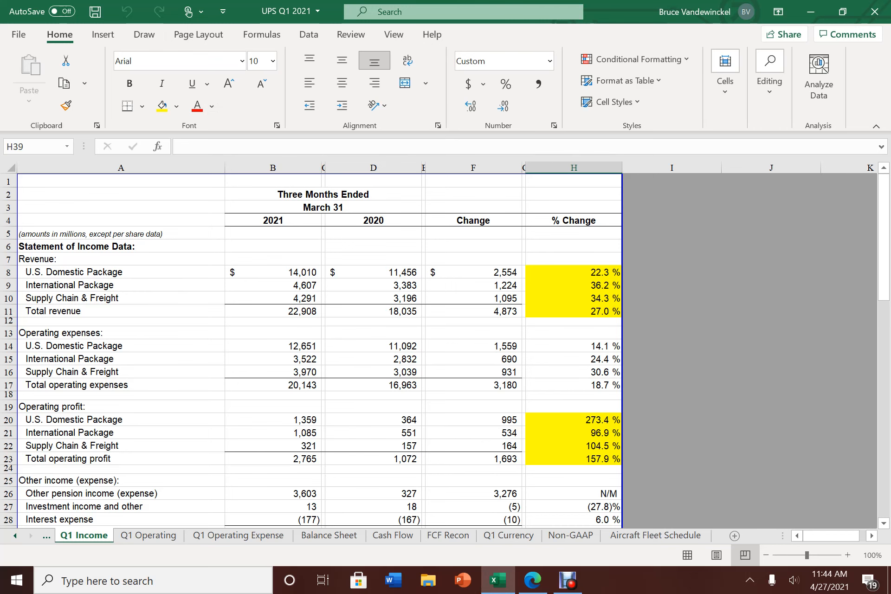
- Review 2021 vs 2020 revenue and growth for each segment and total revenue
scroll("down", 3)
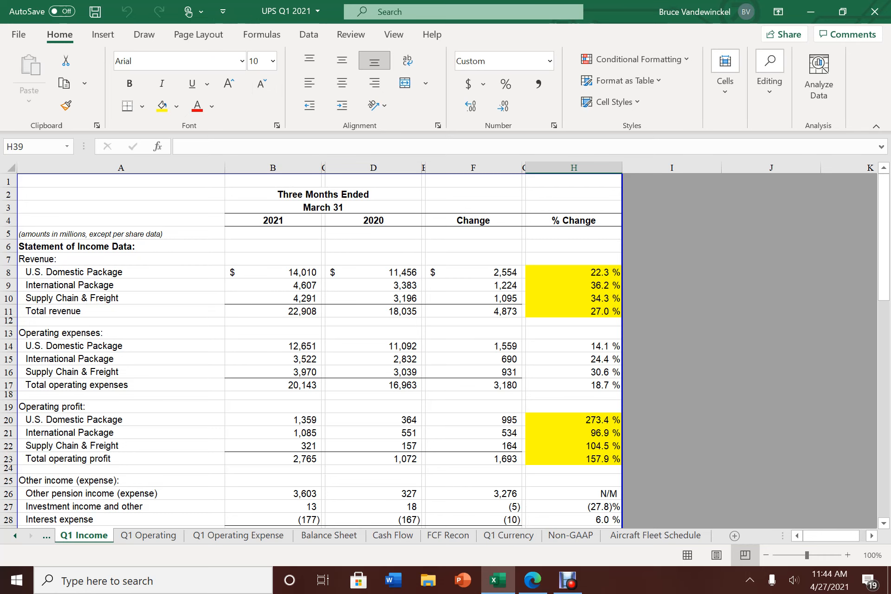
scroll("down", 3)
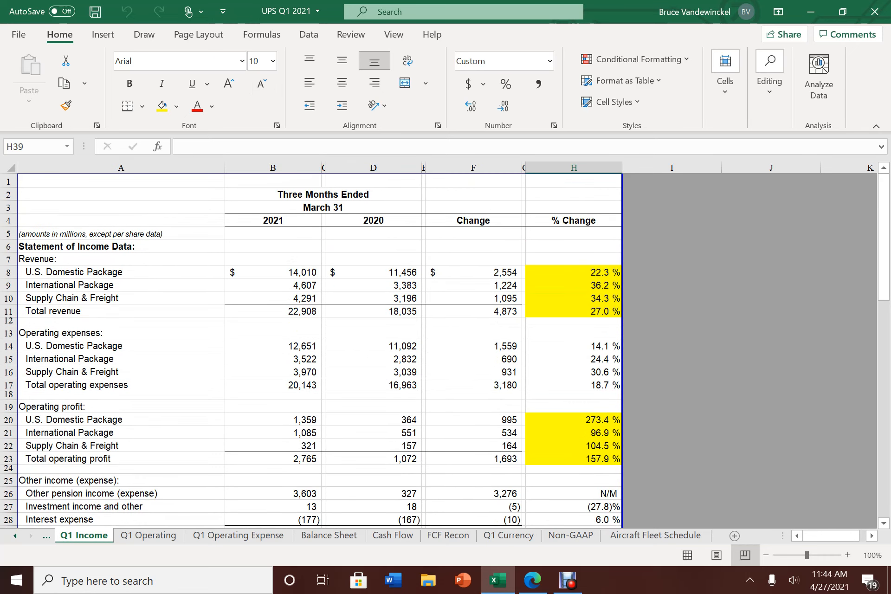
left_click(373, 272)
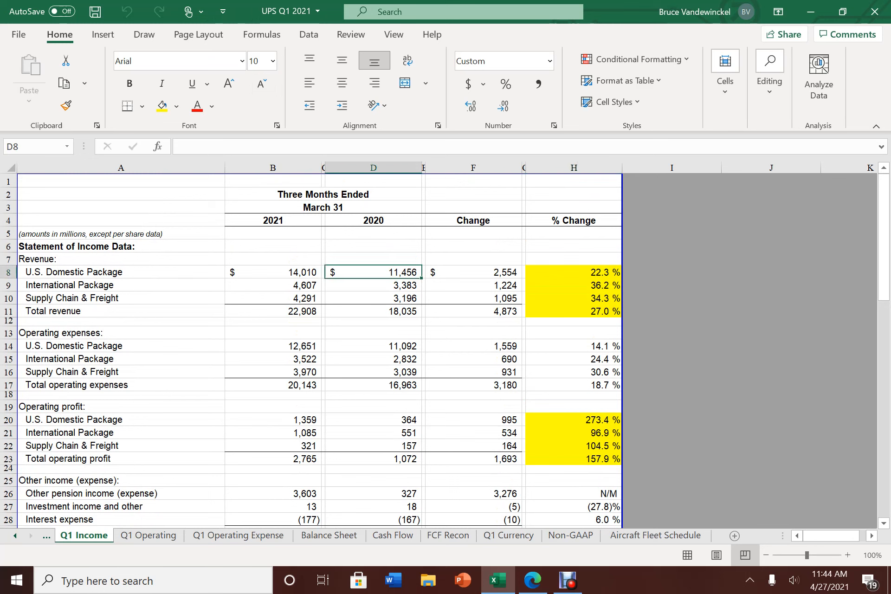
left_click(286, 273)
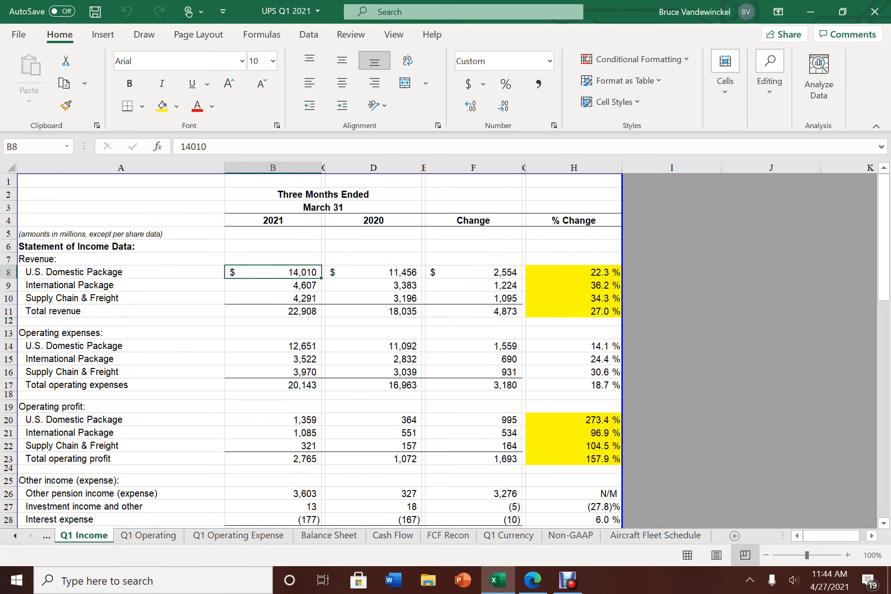
left_click(574, 272)
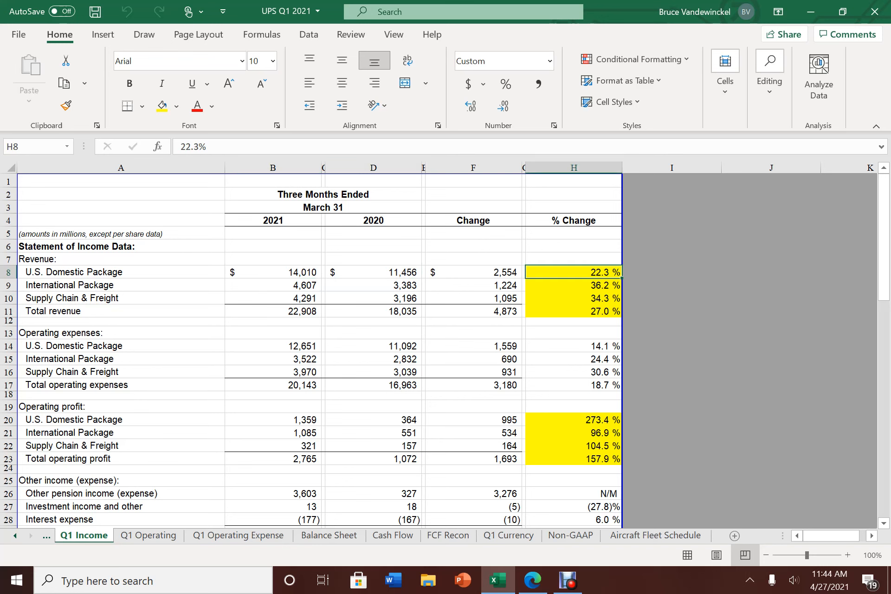
left_click(573, 285)
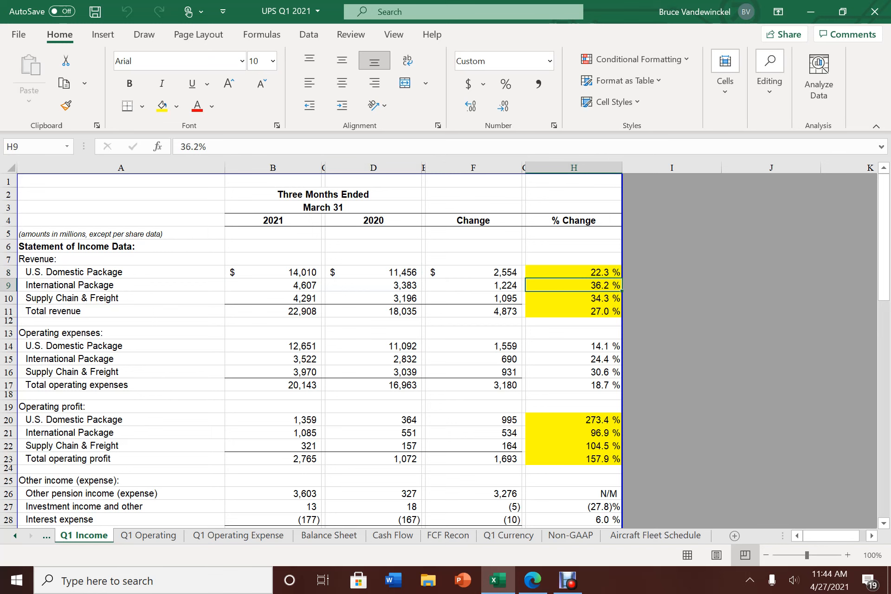
left_click(573, 298)
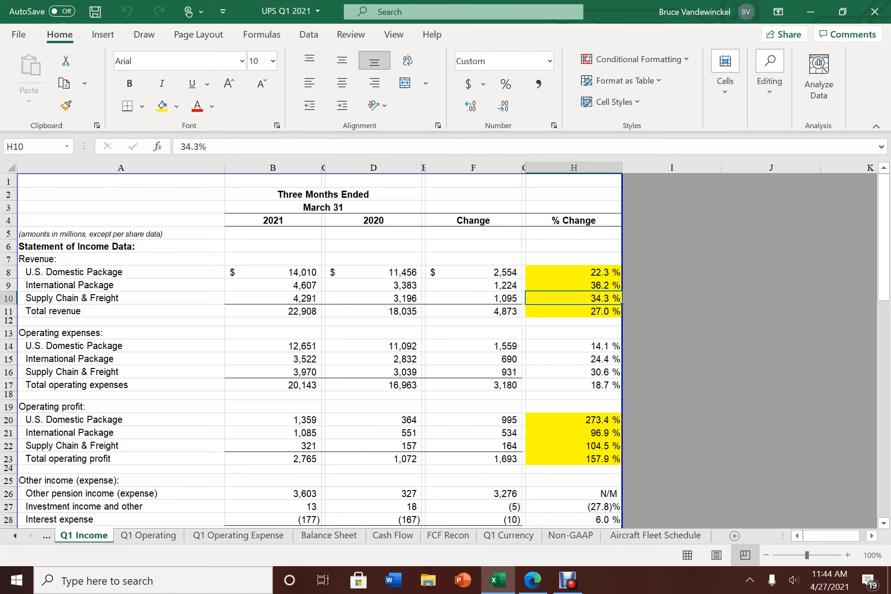
left_click(574, 311)
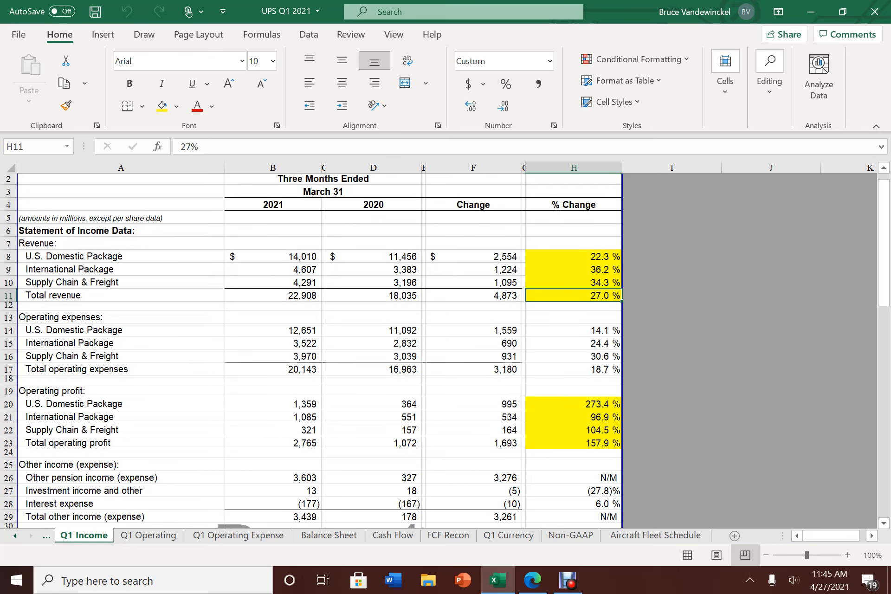
- Review operating expense growth figures and select the four revenue growth percentages
scroll("down", 3)
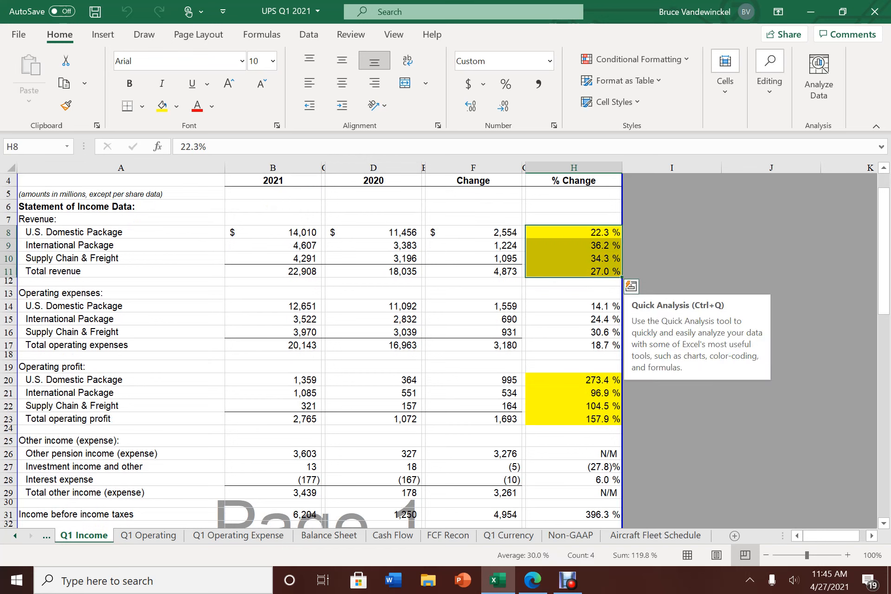
left_click(574, 306)
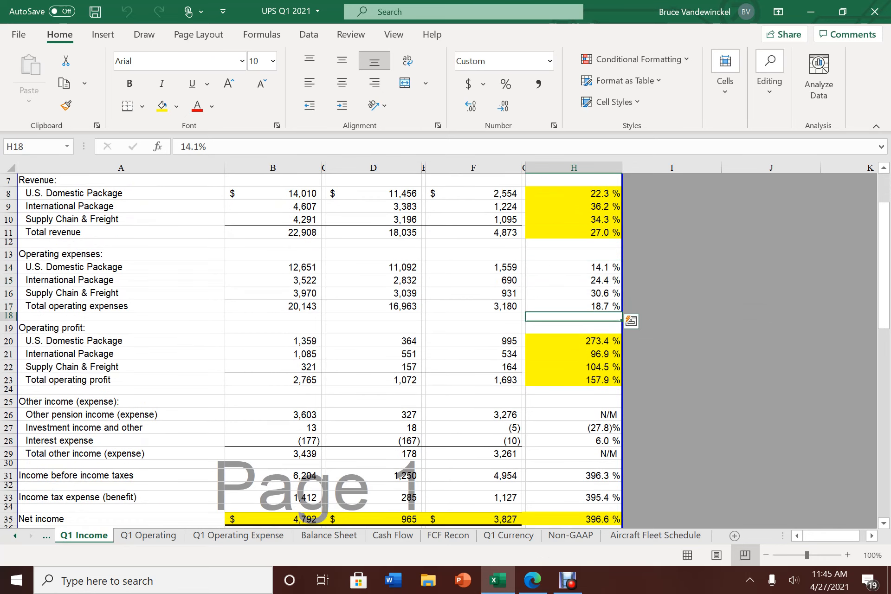
left_click(574, 307)
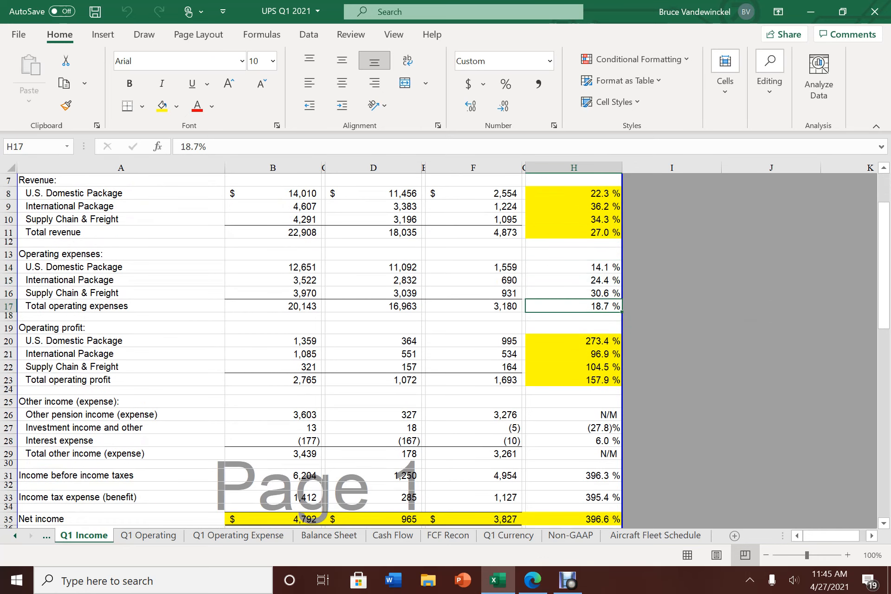
left_click(572, 293)
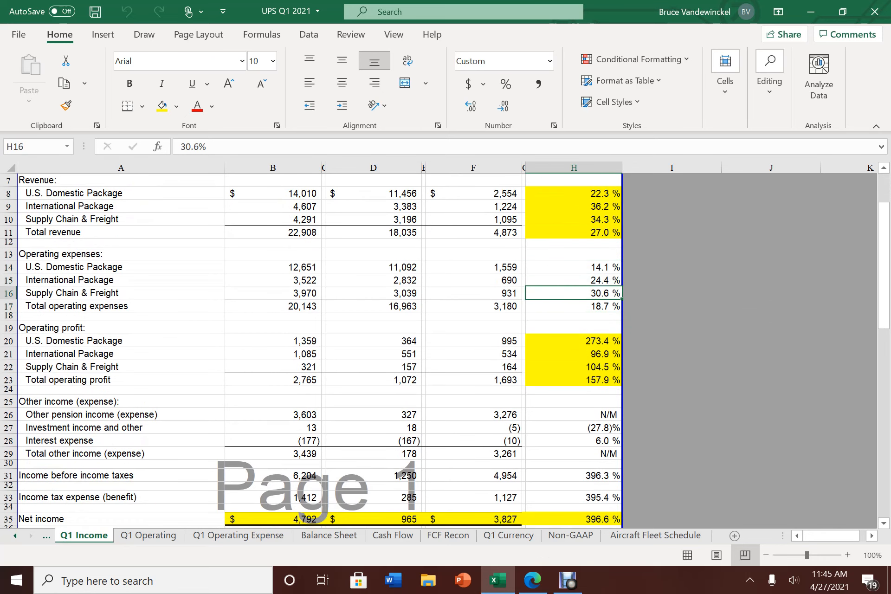
left_click(574, 193)
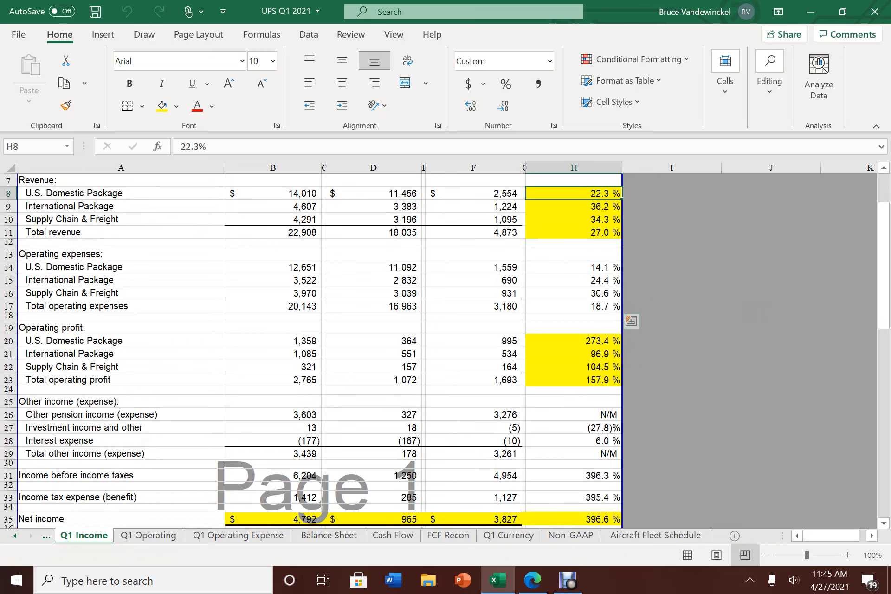
left_click_drag(573, 193, 573, 233)
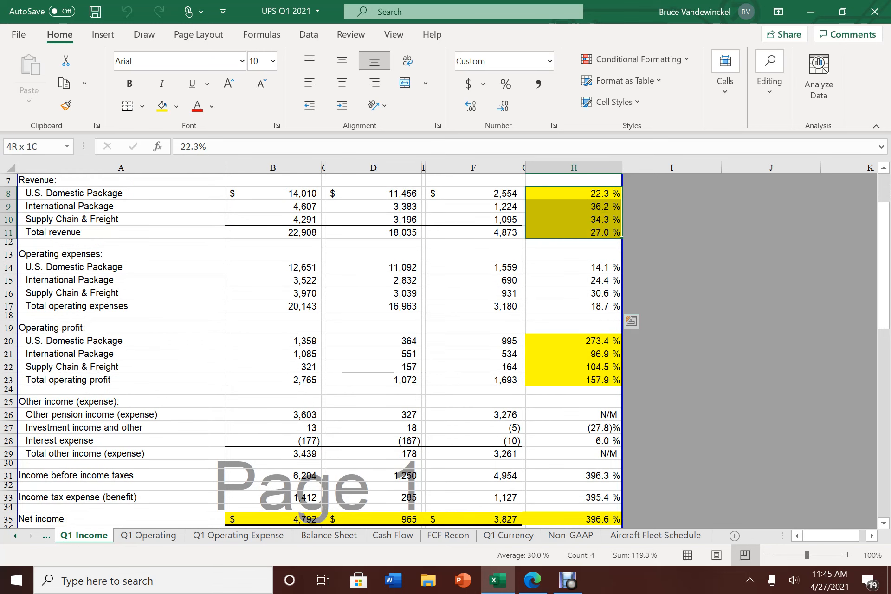
scroll("down", 3)
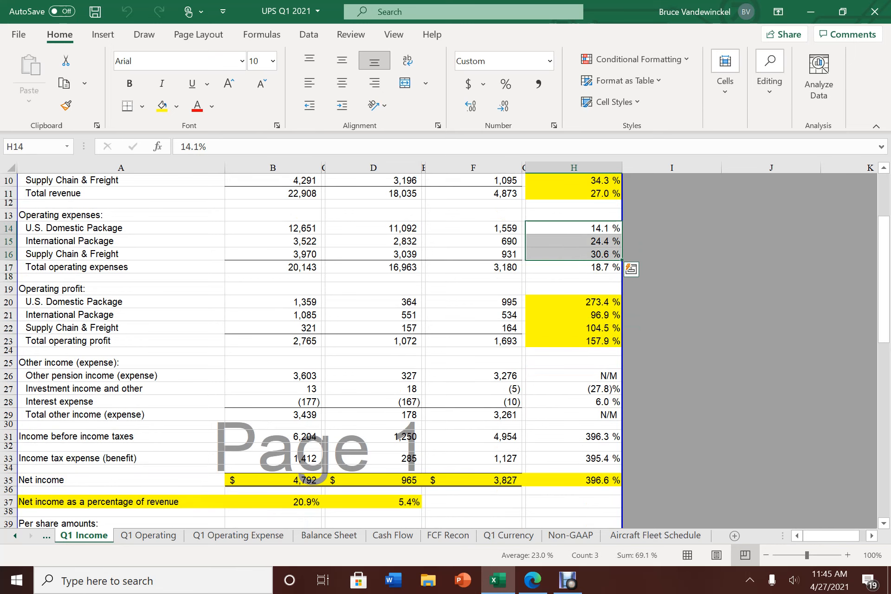
scroll("down", 3)
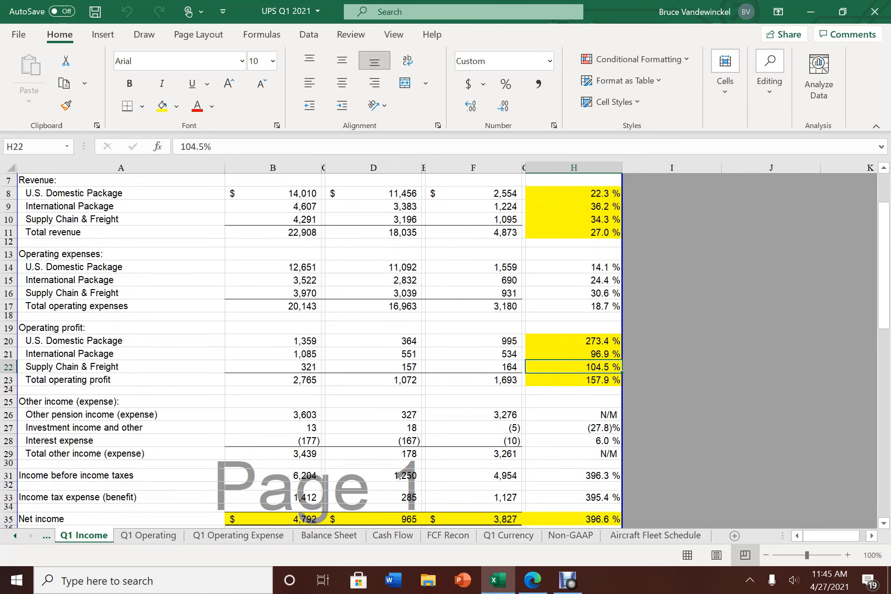
- Check segment and total operating profit figures and their growth
left_click(274, 340)
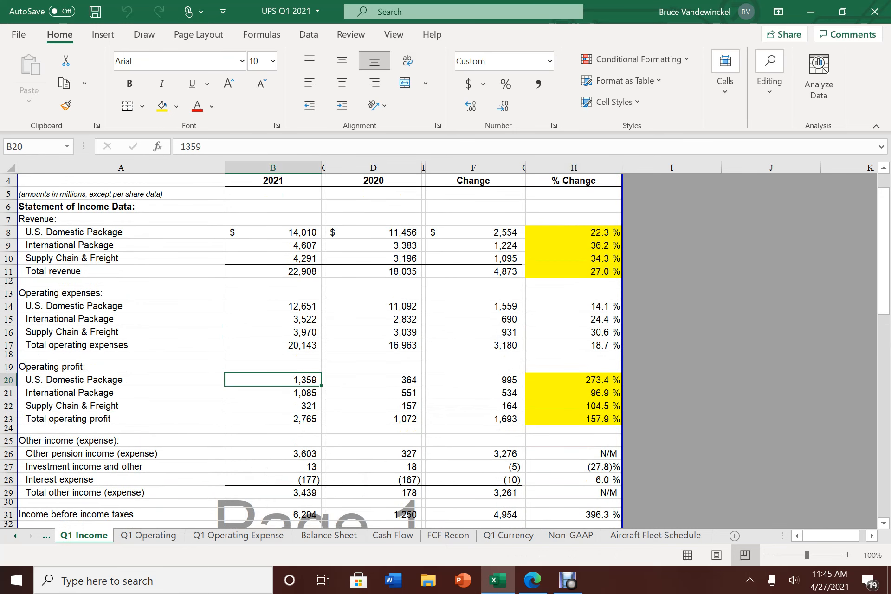
left_click(392, 393)
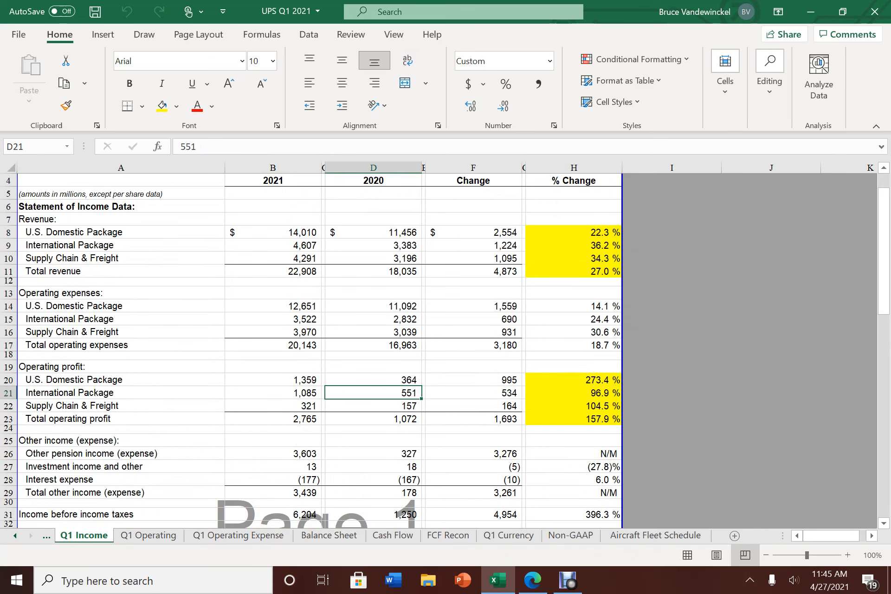
left_click(573, 406)
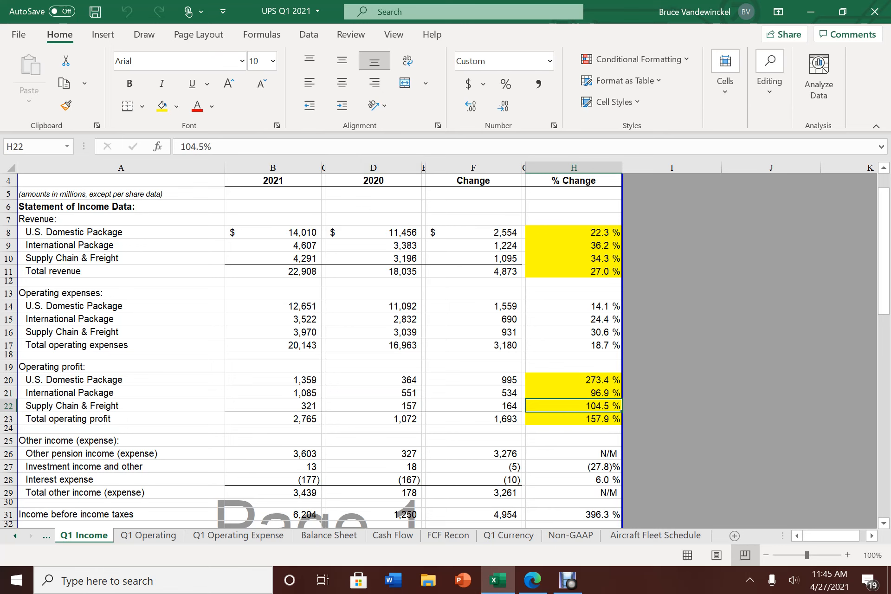
scroll("down", 3)
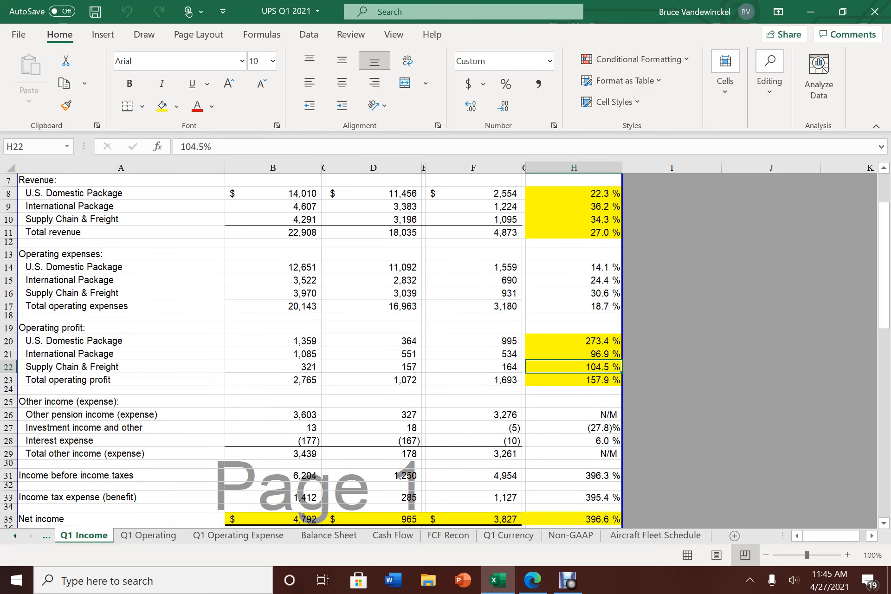
left_click(280, 381)
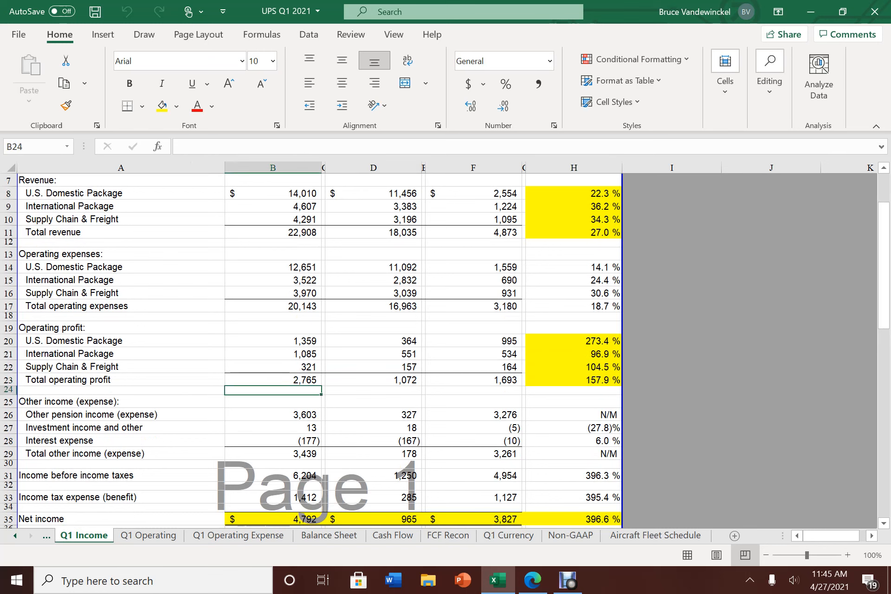
left_click(396, 380)
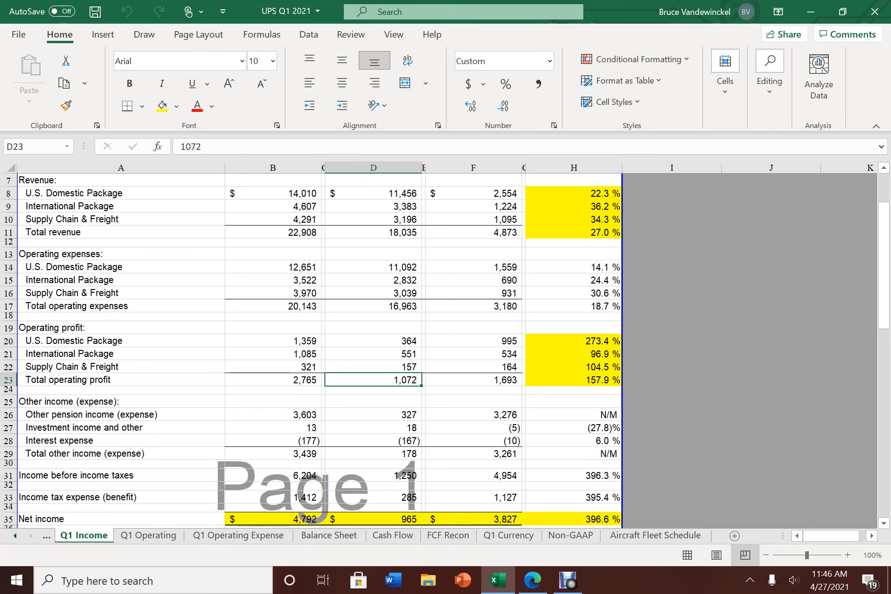
scroll("down", 3)
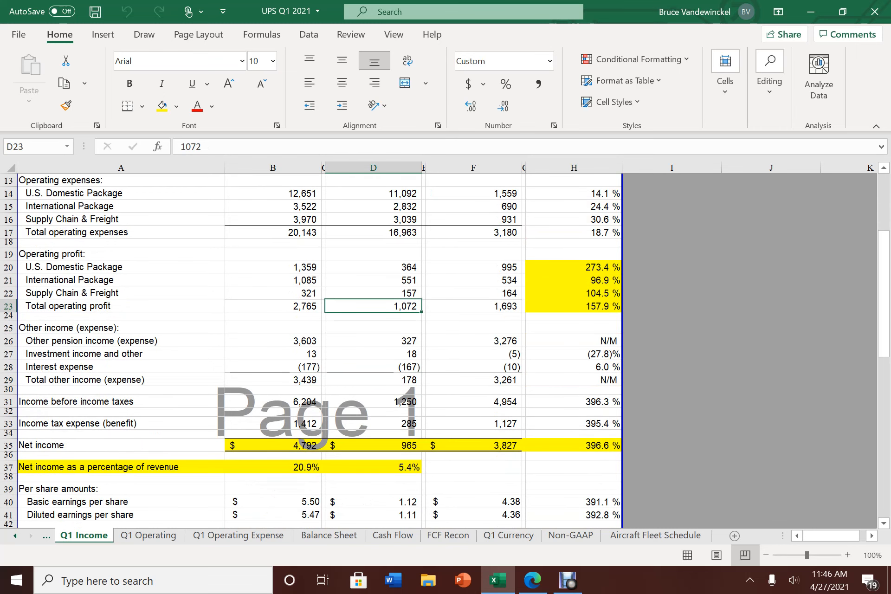
left_click(574, 307)
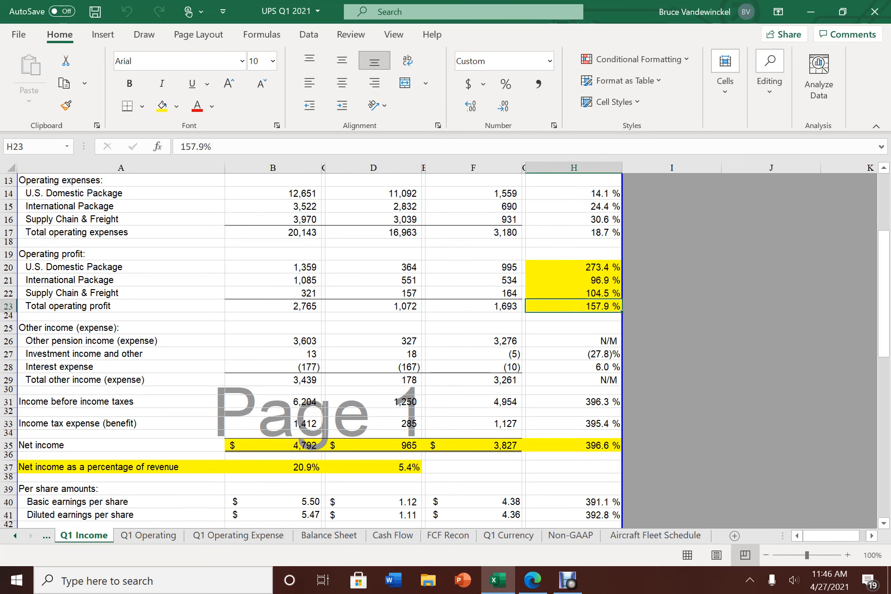
- Check the change in total other income and its 2020 value
scroll("down", 3)
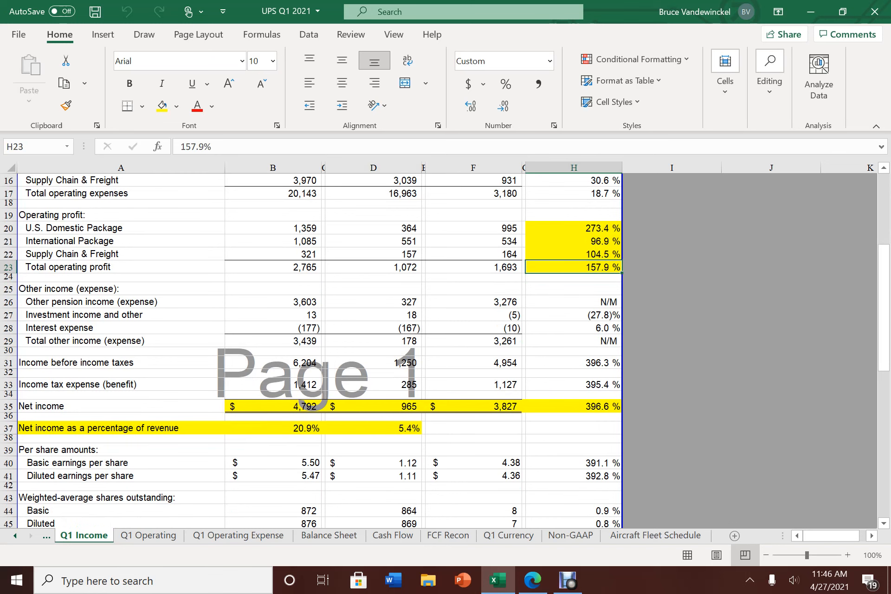
left_click(491, 342)
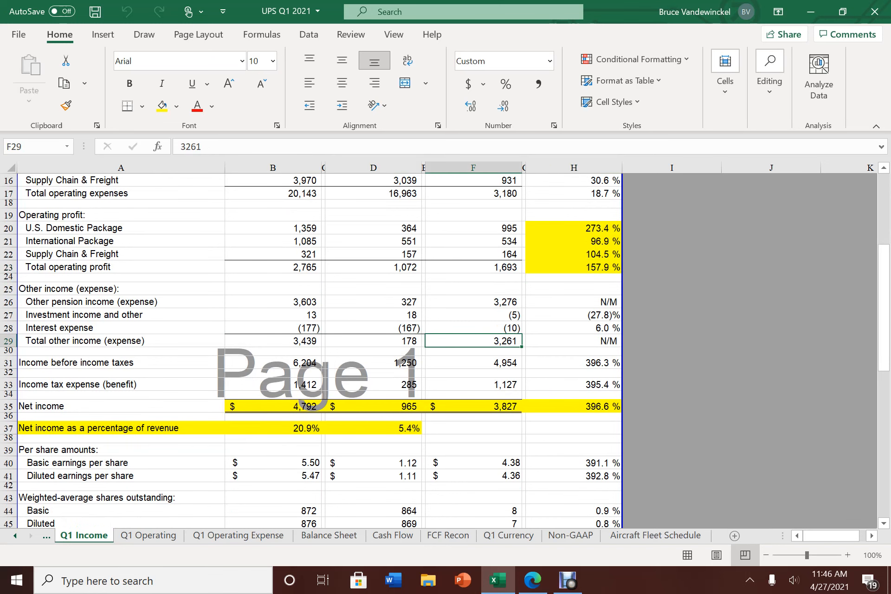
left_click(376, 352)
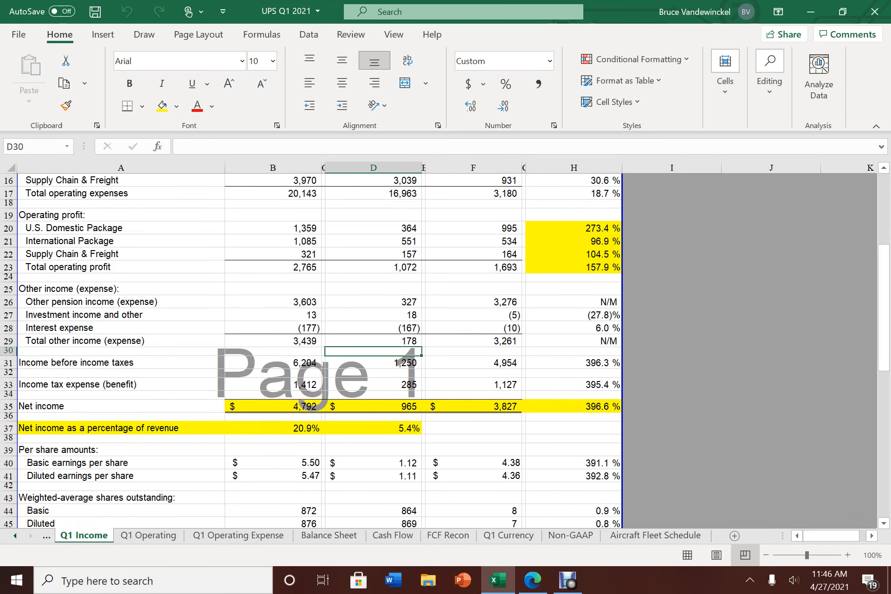
left_click(480, 342)
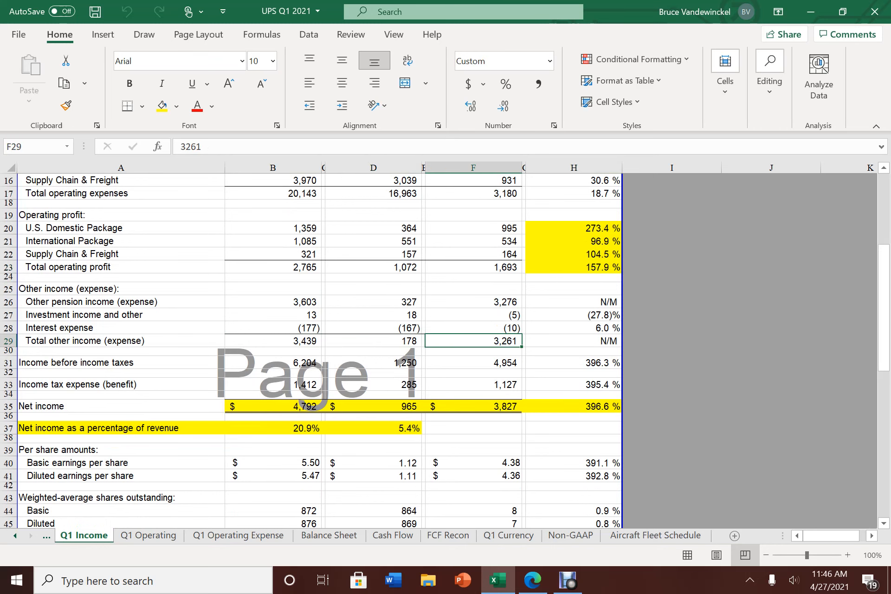
left_click(396, 341)
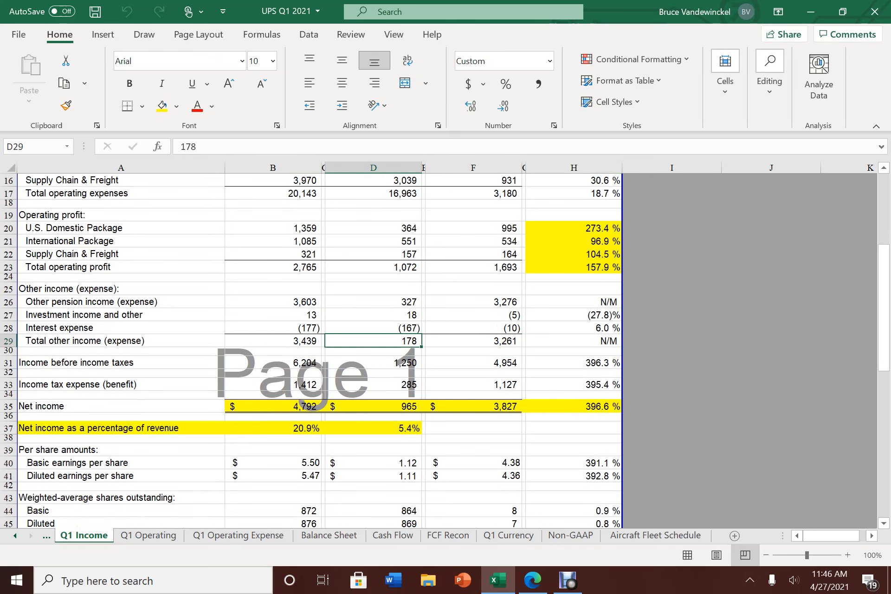
- Inspect the 2021 and 2020 net income margins, then go to Q1 Operating
scroll("down", 3)
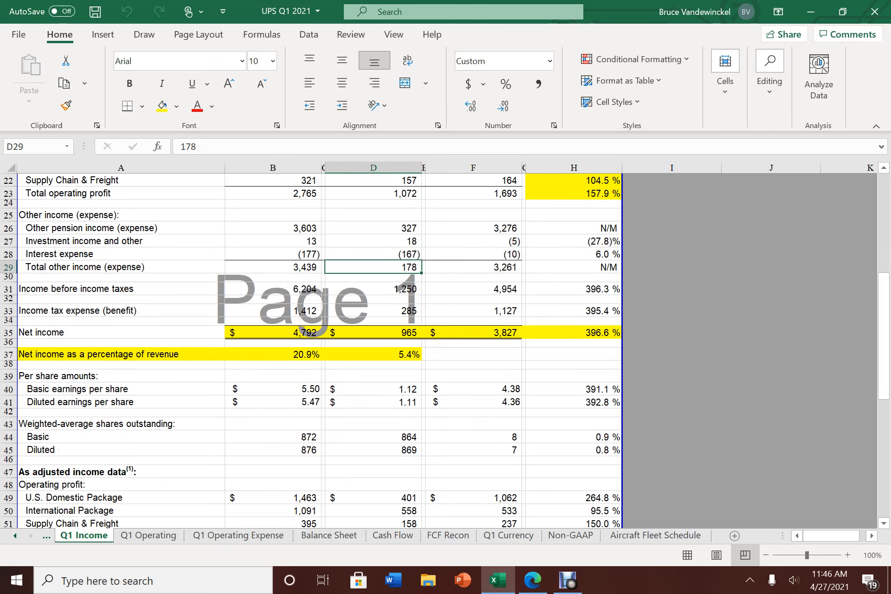
scroll("down", 3)
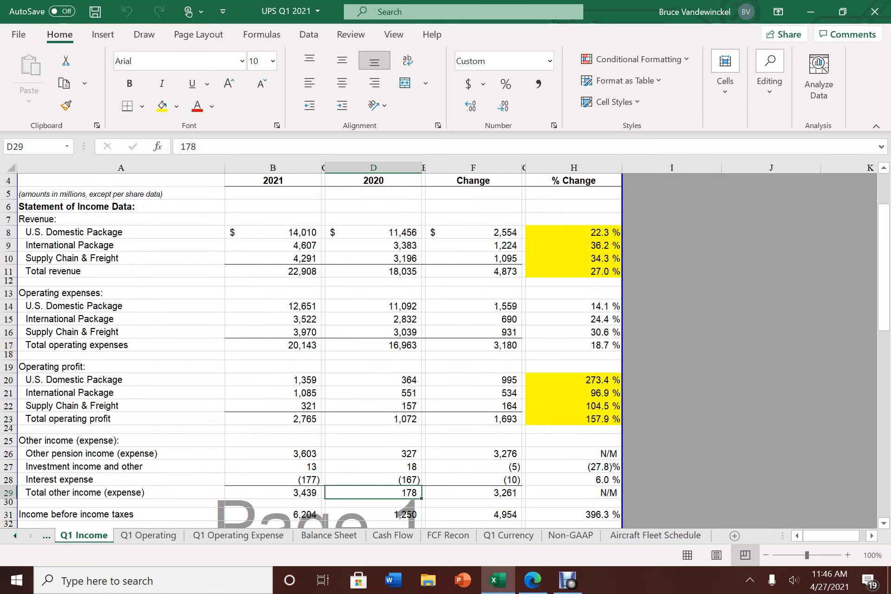
scroll("down", 3)
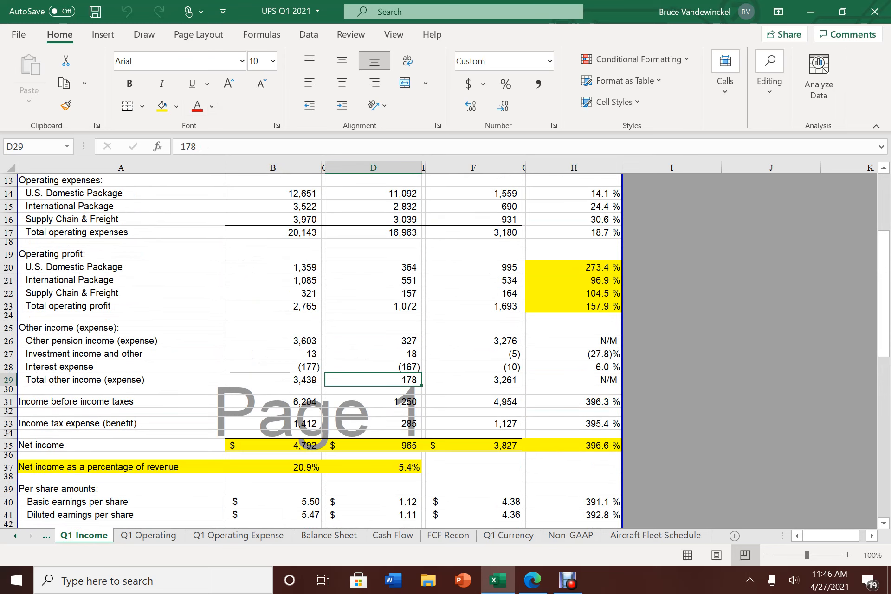
scroll("down", 3)
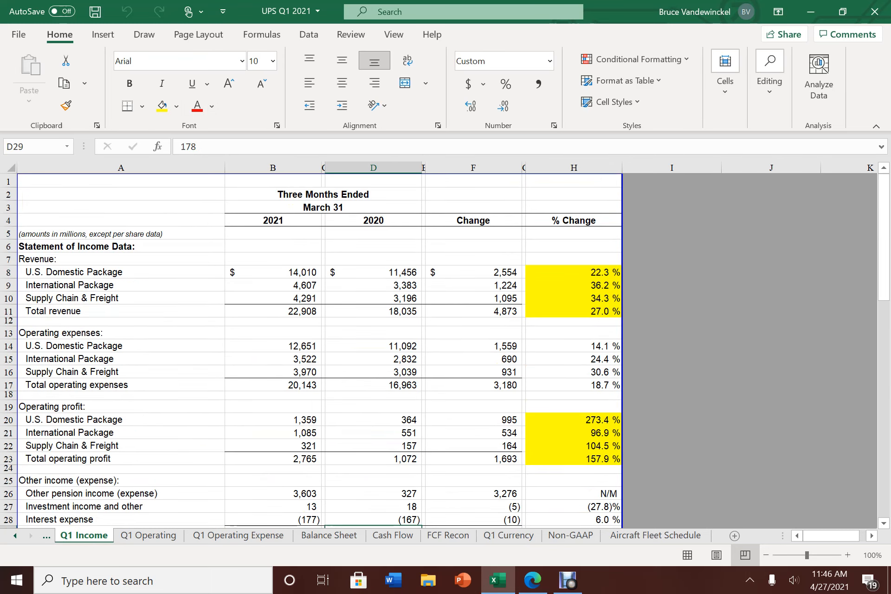
scroll("down", 3)
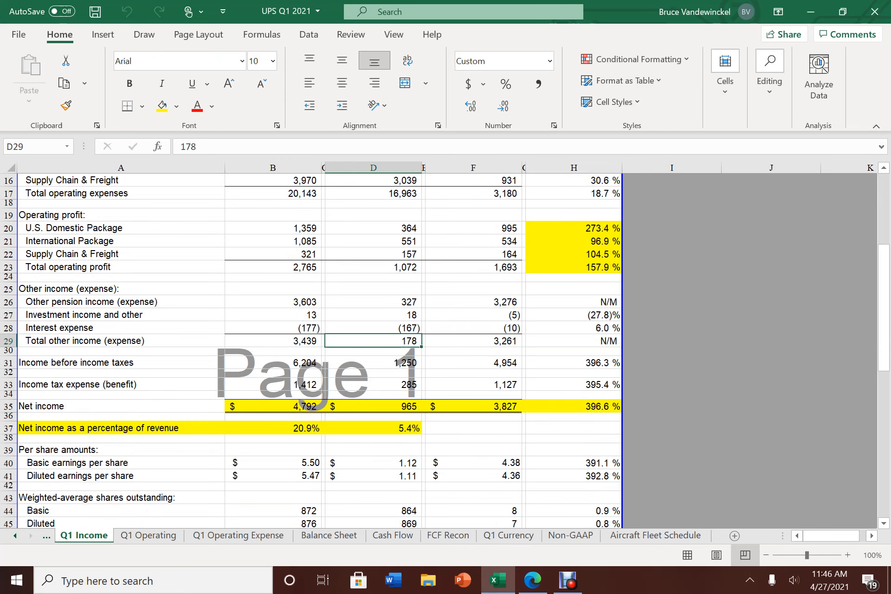
left_click(272, 428)
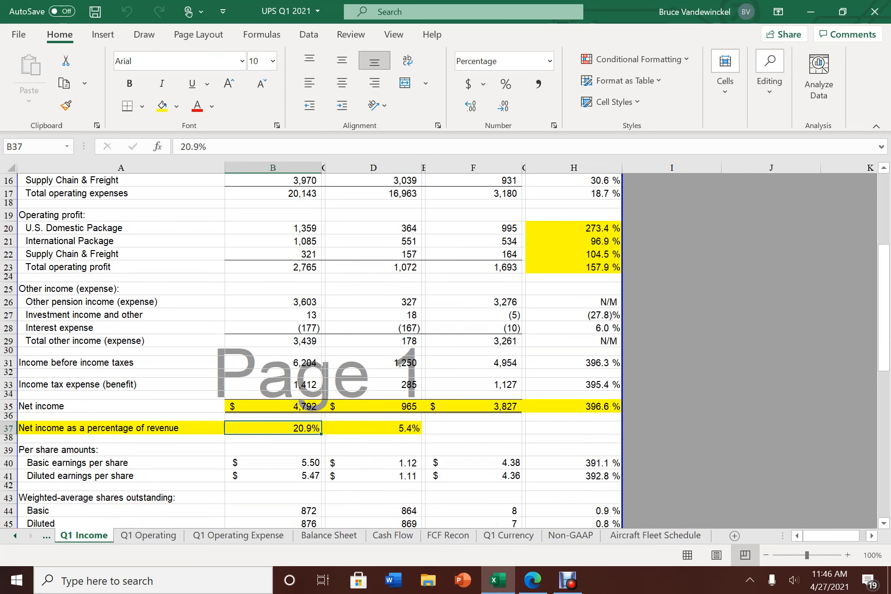
left_click(392, 428)
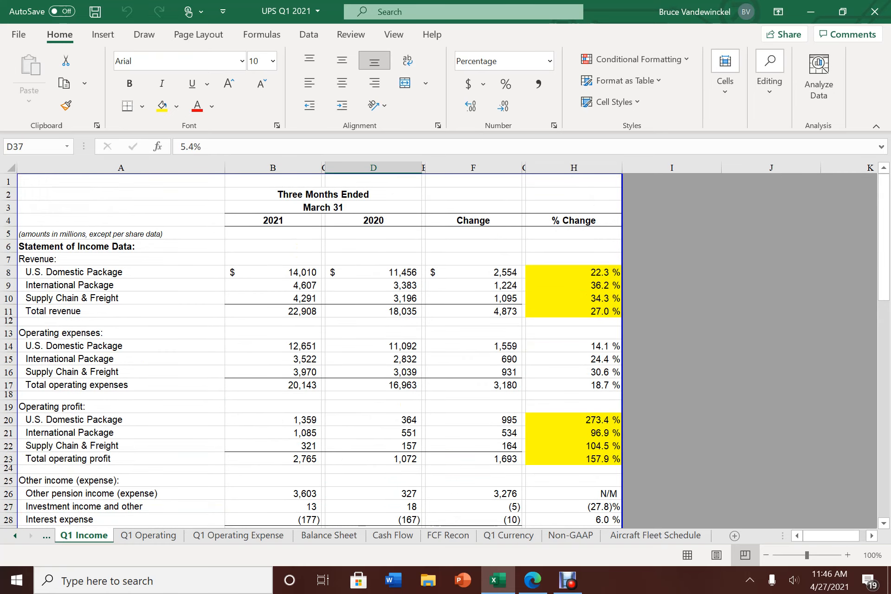
left_click(148, 535)
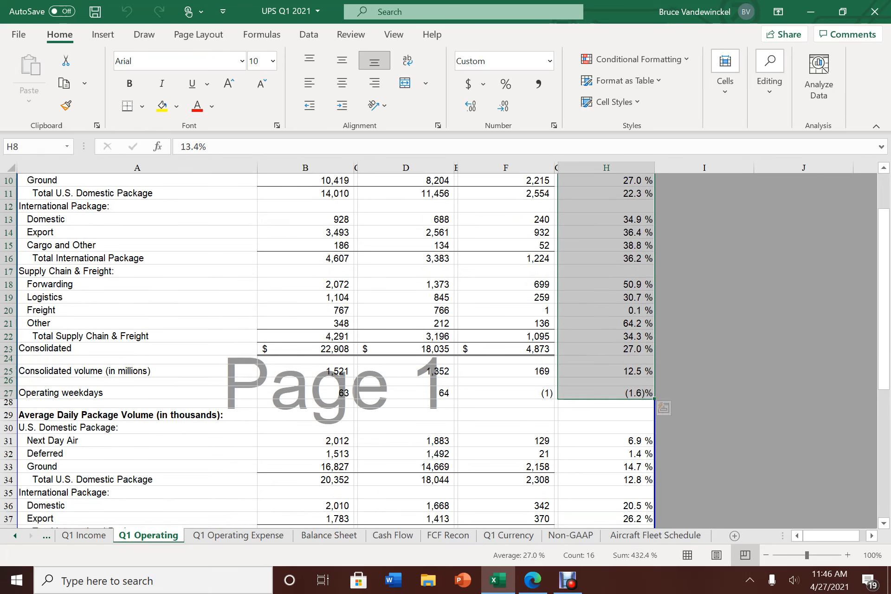
- On Q1 Operating Expense, compare fuel expense 807 vs 761, up 6.0%
left_click(238, 536)
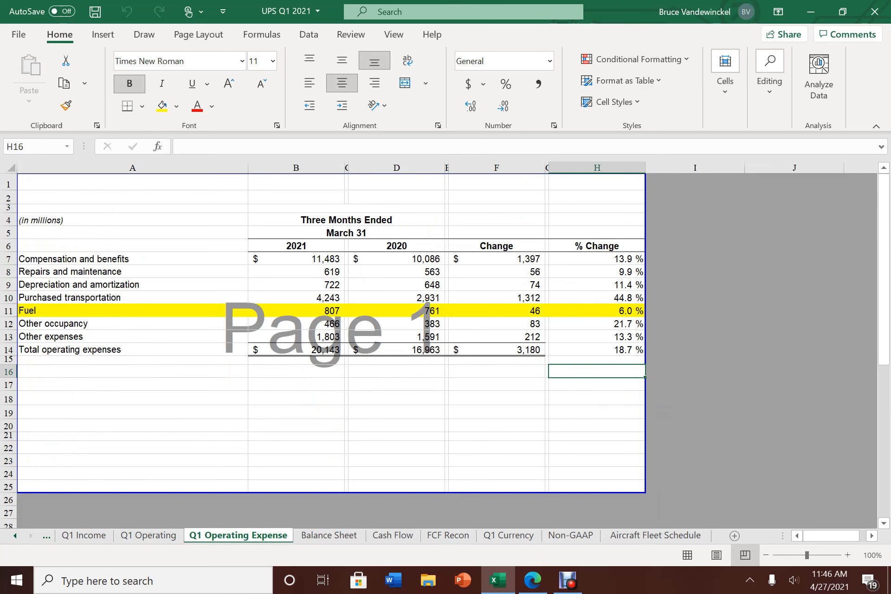
left_click(314, 311)
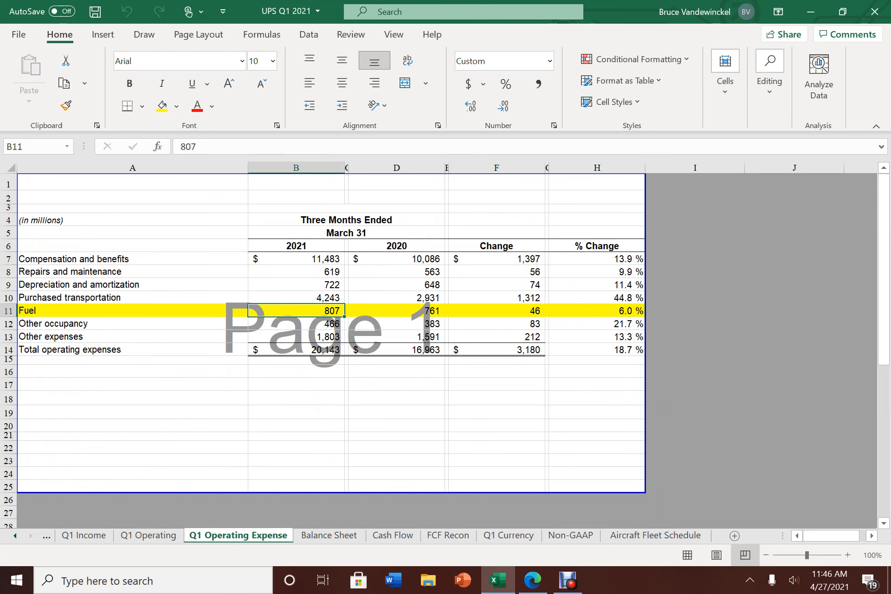
left_click(396, 311)
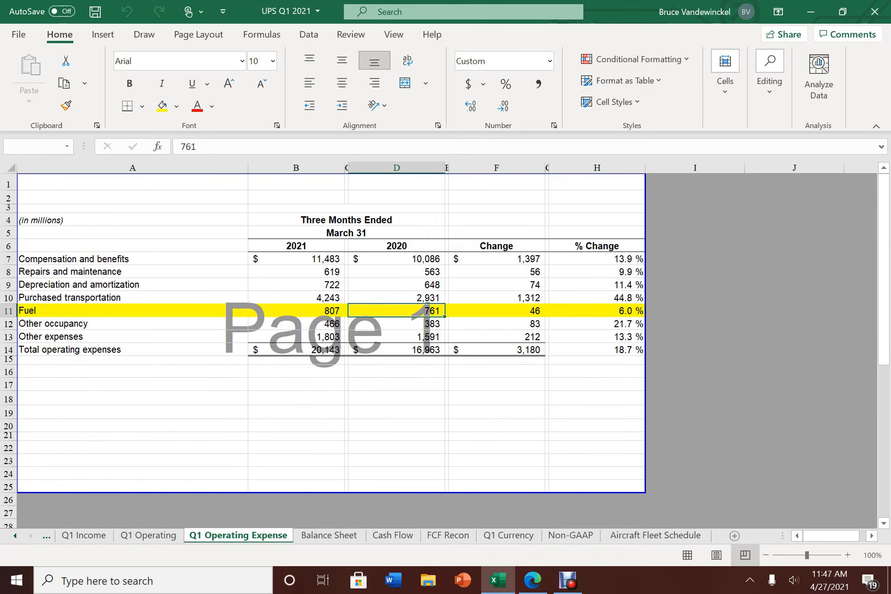
left_click(396, 311)
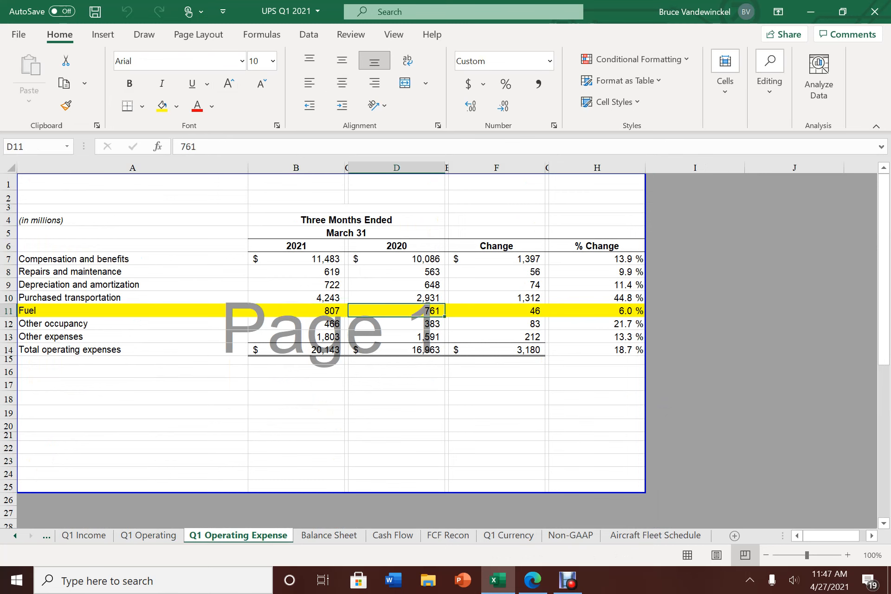
left_click(596, 311)
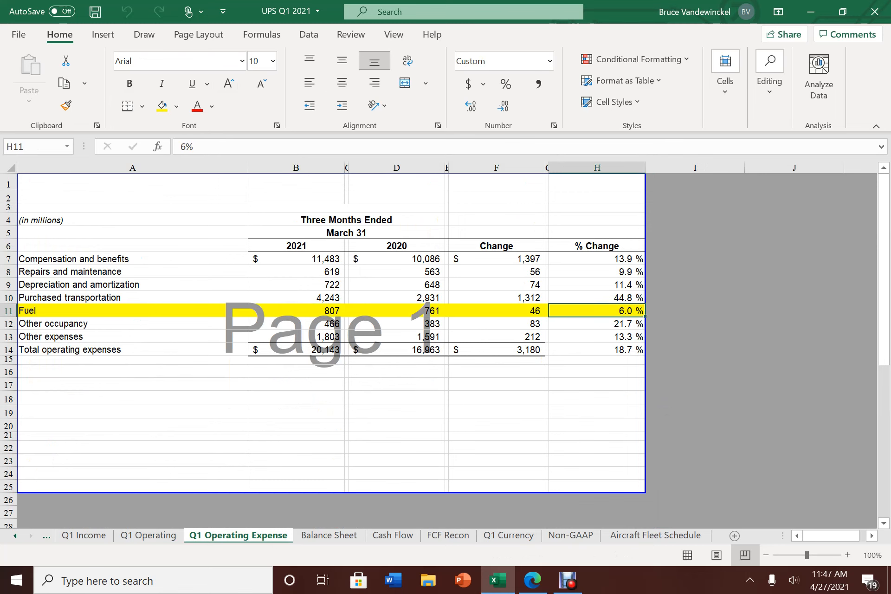
left_click(397, 311)
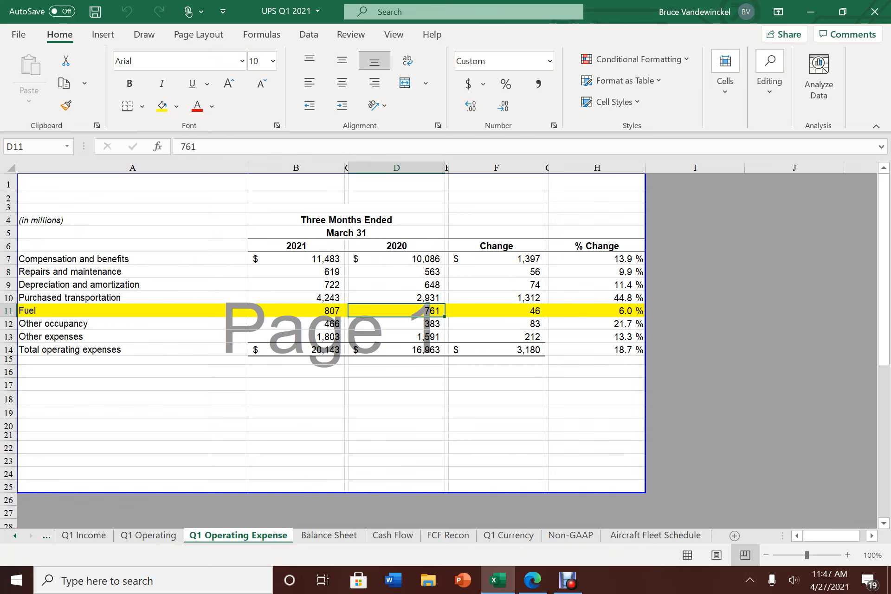
- Check 2021 purchased transportation against fuel cost, then go to the Balance Sheet
left_click(309, 297)
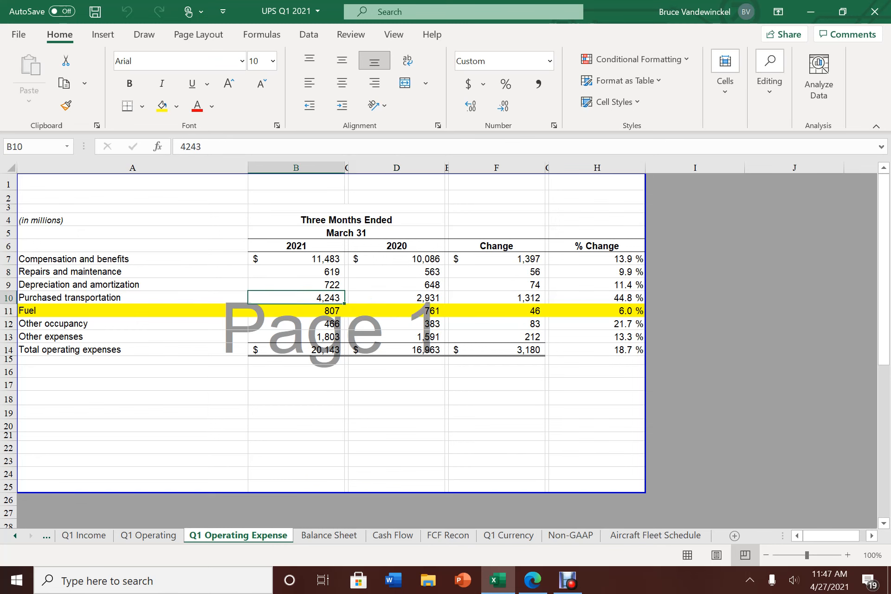
left_click(296, 310)
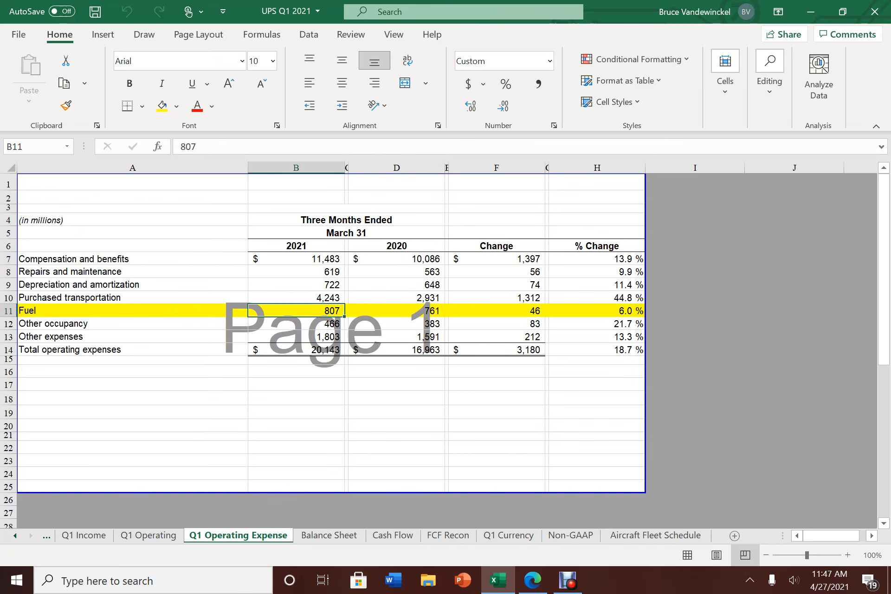
left_click(329, 535)
type("=")
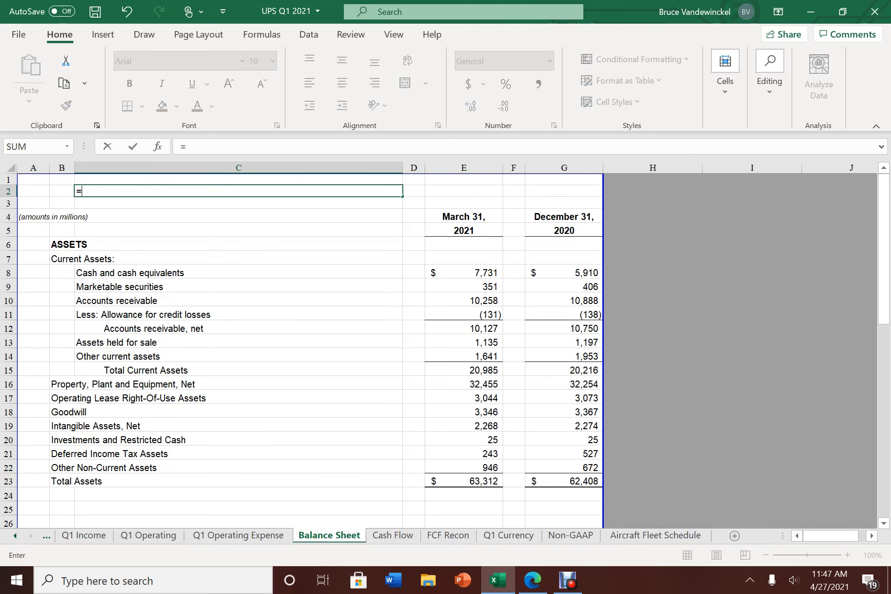
- Enter the current ratio =E15/E37 in C2 (about 1.29) and begin a formula in C3
left_click(463, 369)
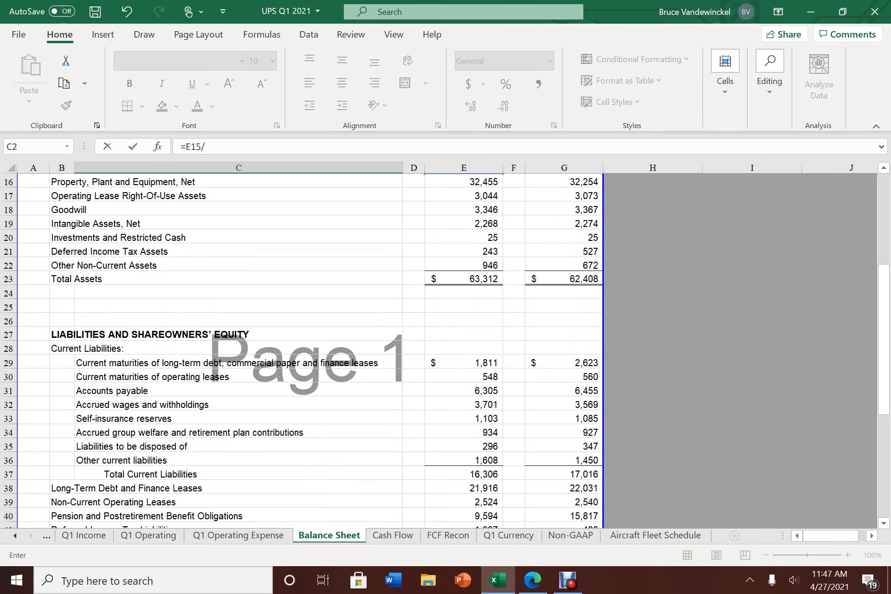
left_click(465, 474)
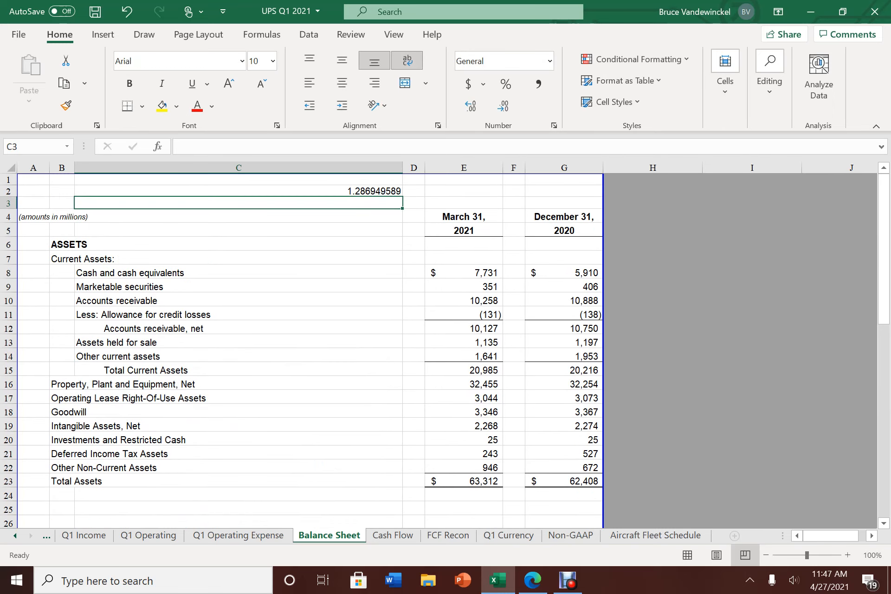
scroll("down", 3)
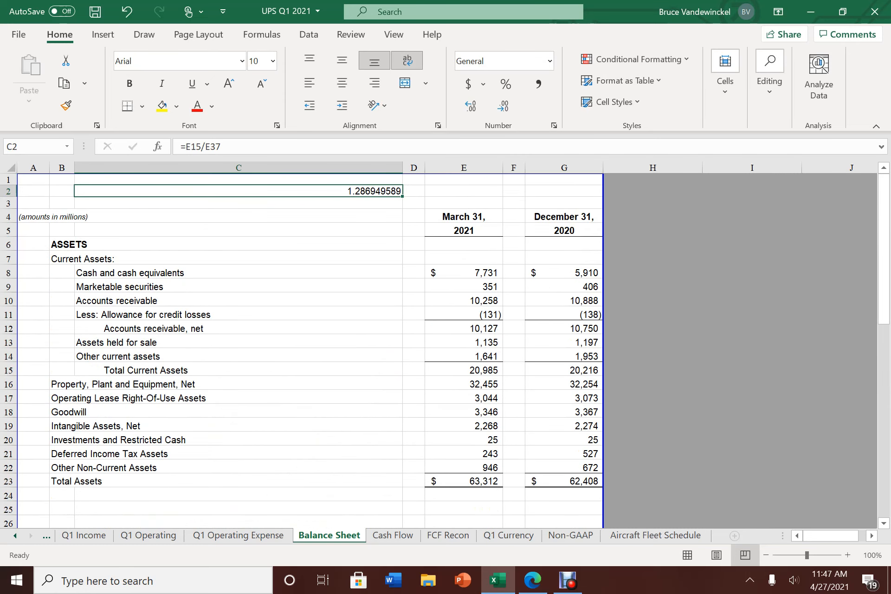
left_click(237, 203)
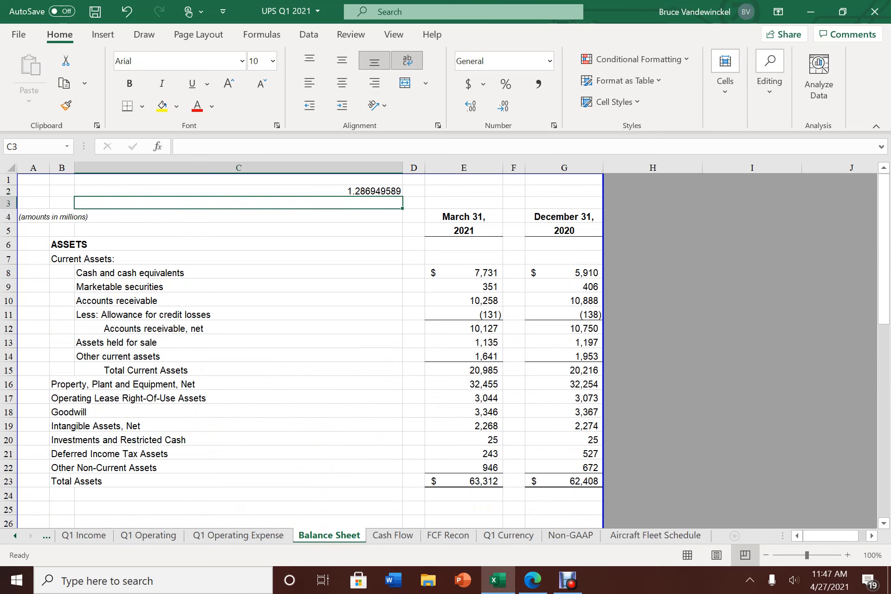
type("=")
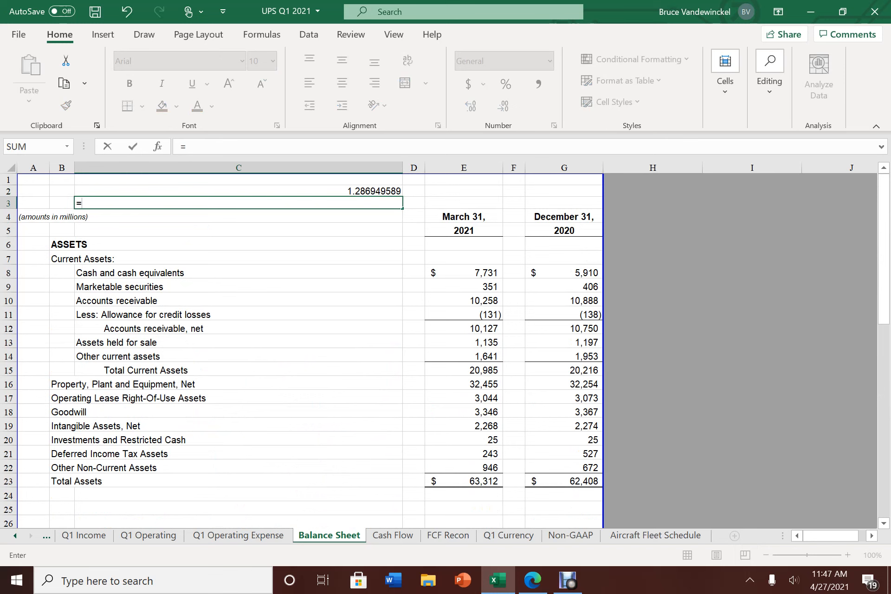
- Enter =E23/(E23-E54) in C3, giving about 1.13, and verify the formula
left_click(464, 480)
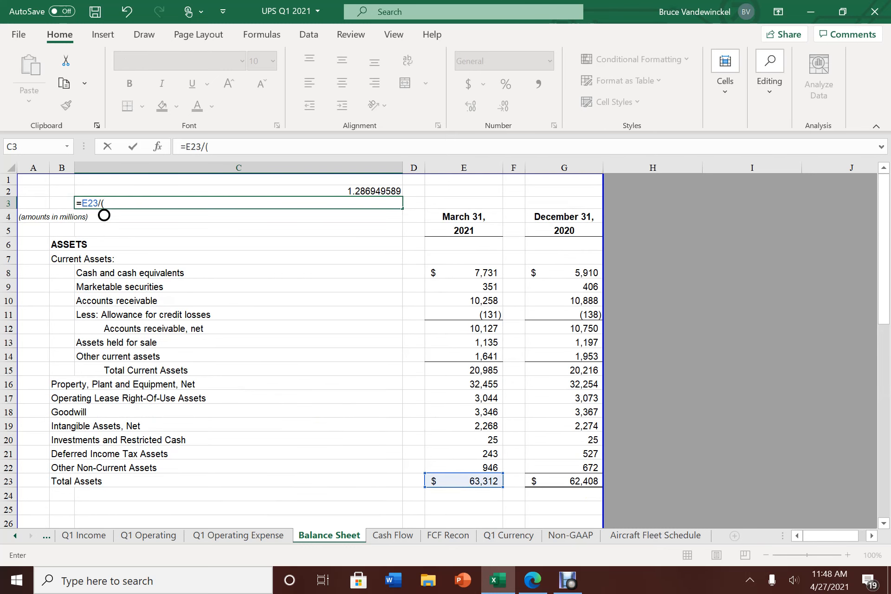
type("E23-")
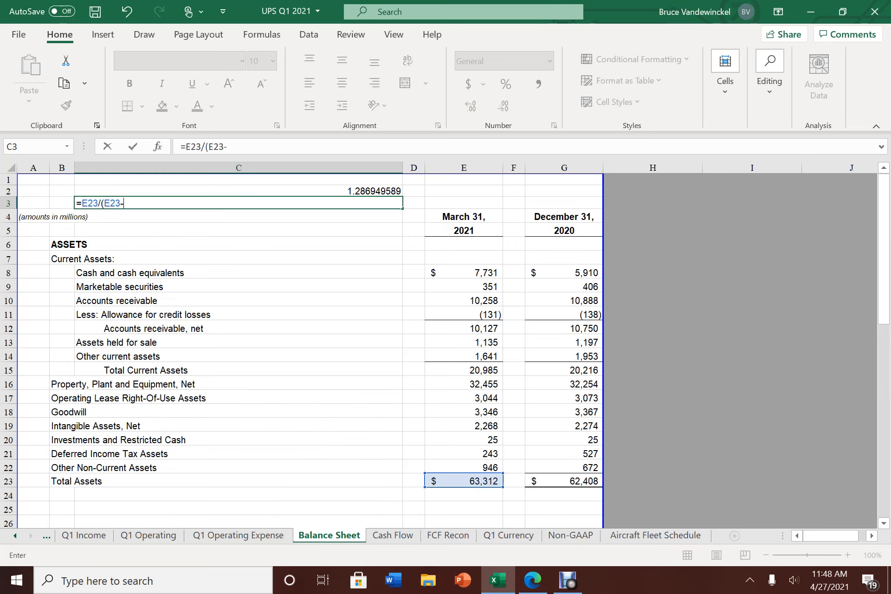
scroll("down", 3)
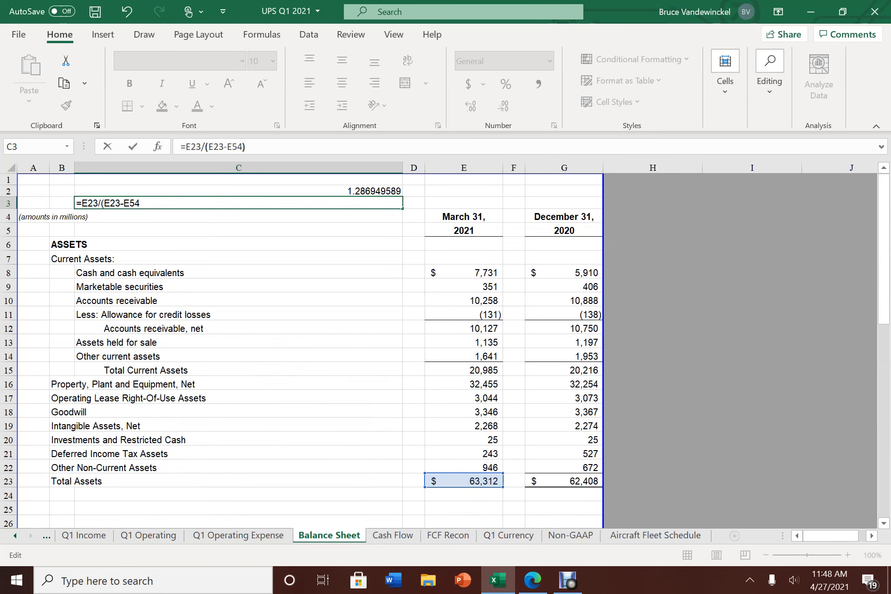
key("Enter")
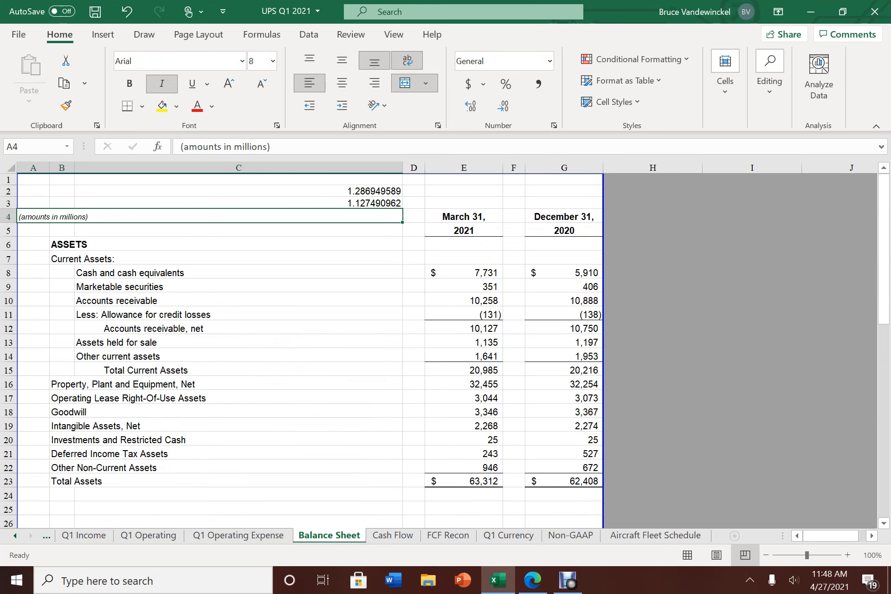
left_click(256, 202)
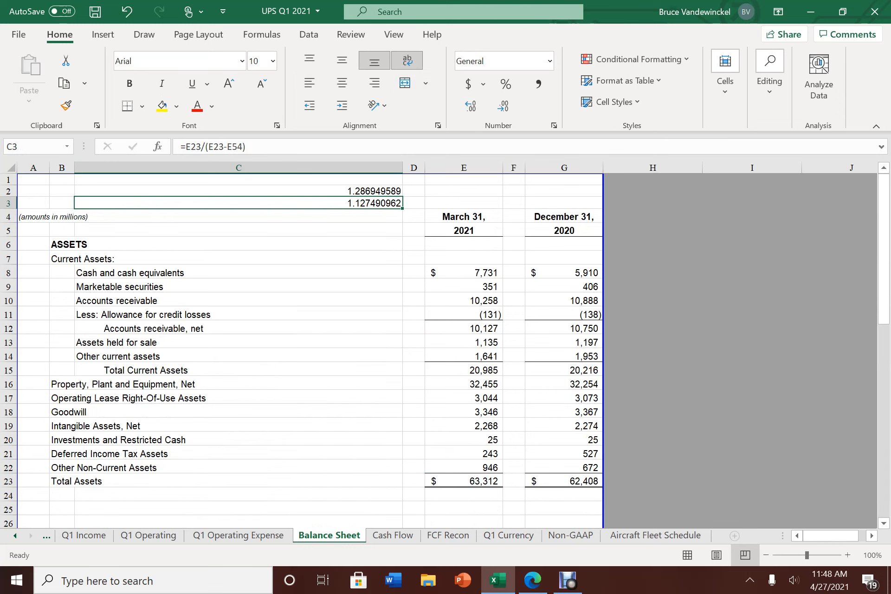
left_click(237, 191)
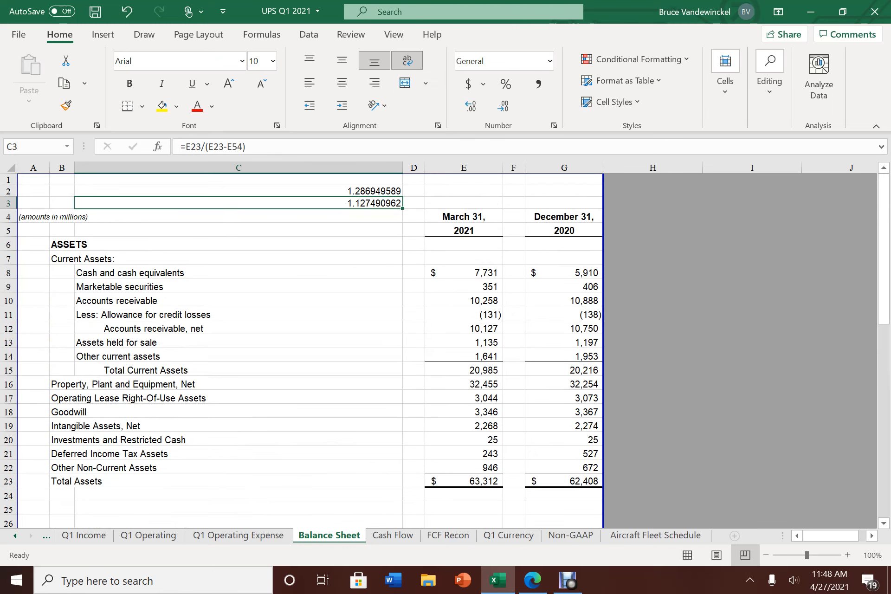
left_click(83, 535)
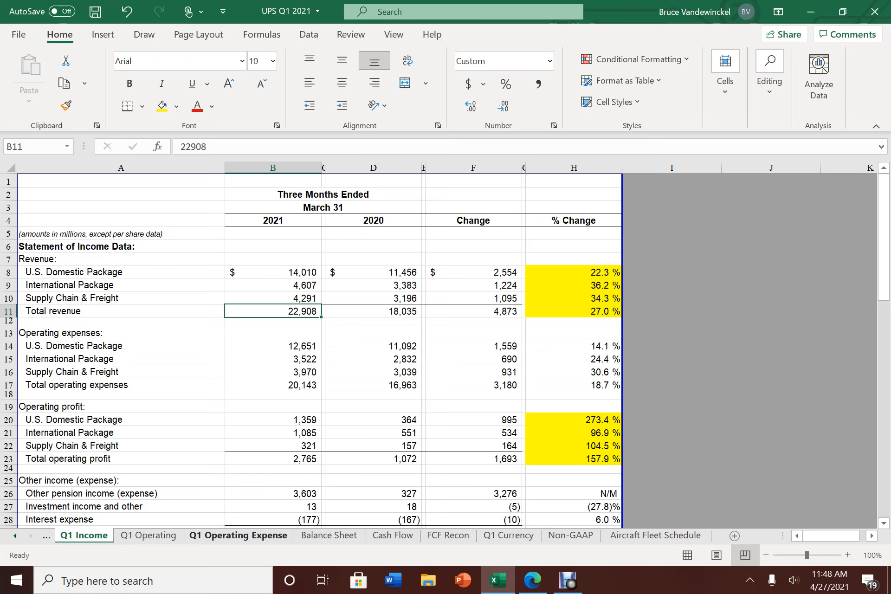
- Return to the Balance Sheet's 2021 asset figures
left_click(328, 535)
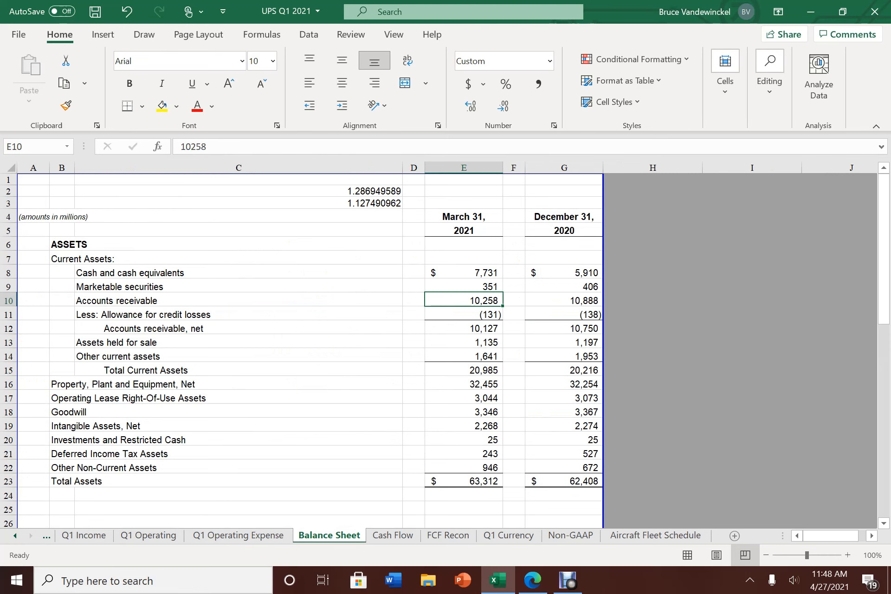
- On FCF Recon, compute the 2,096 free cash flow increase and 1.30 growth ratio
left_click(393, 535)
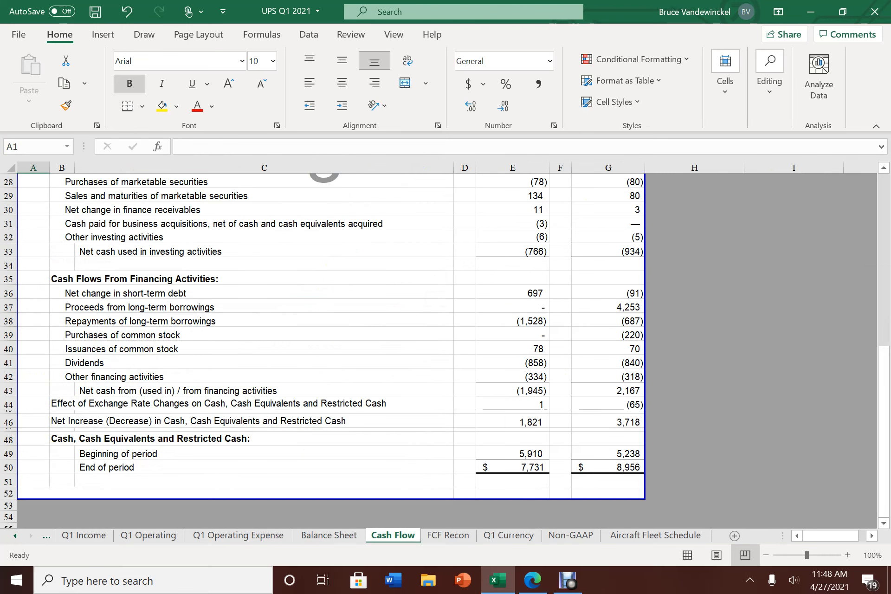
left_click(448, 536)
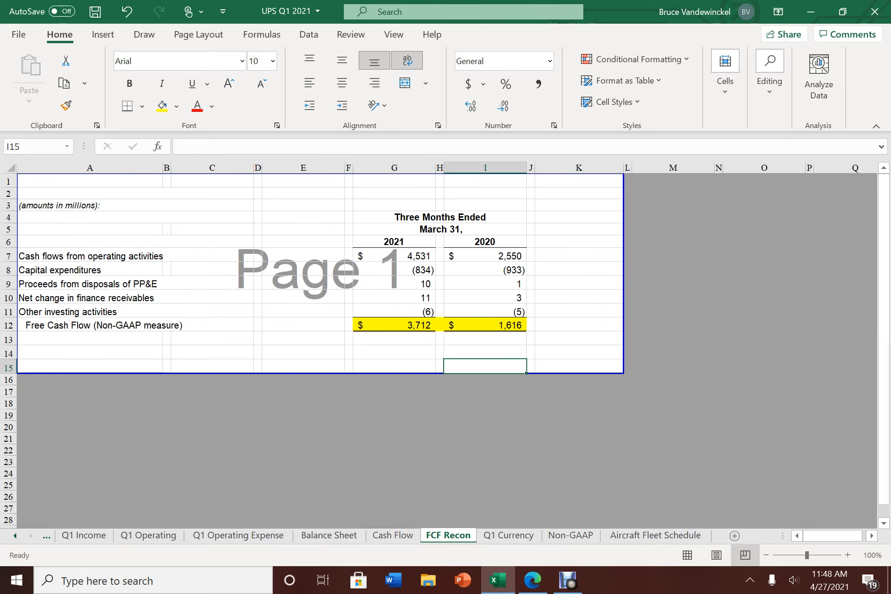
left_click(486, 241)
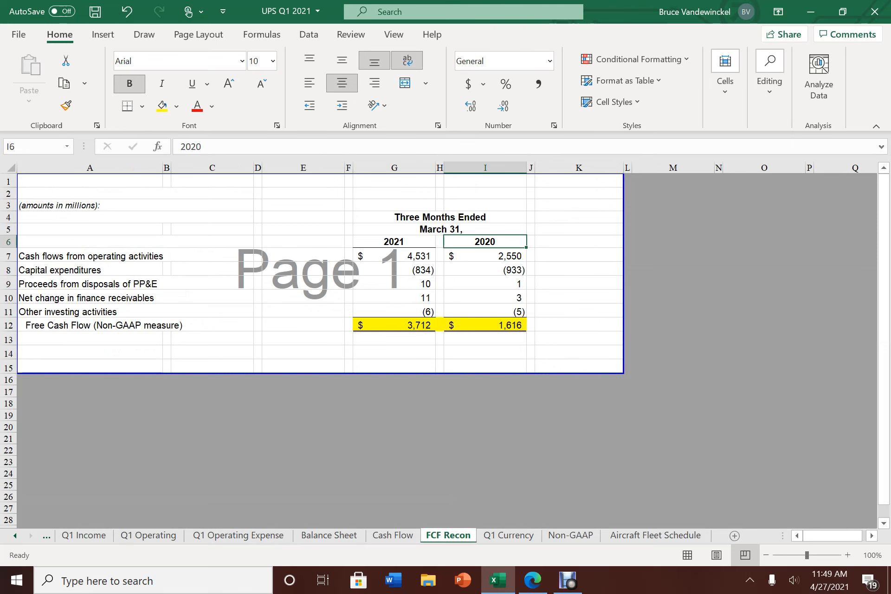
left_click(485, 325)
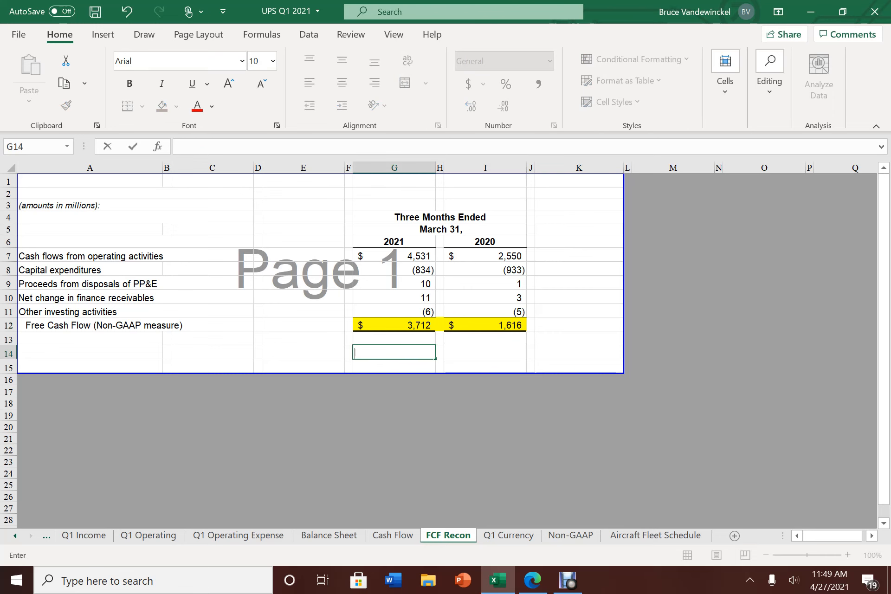
type("=G12/")
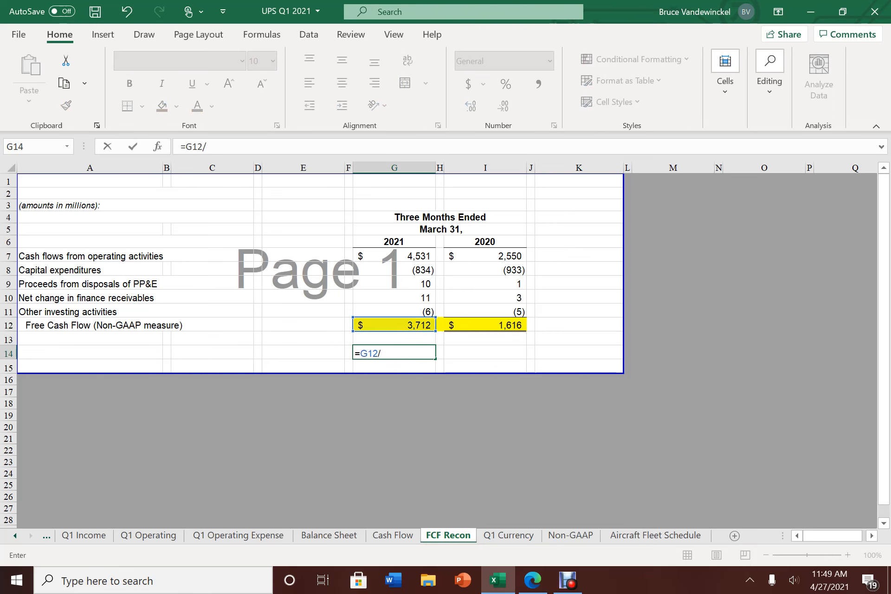
left_click(485, 325)
type("-")
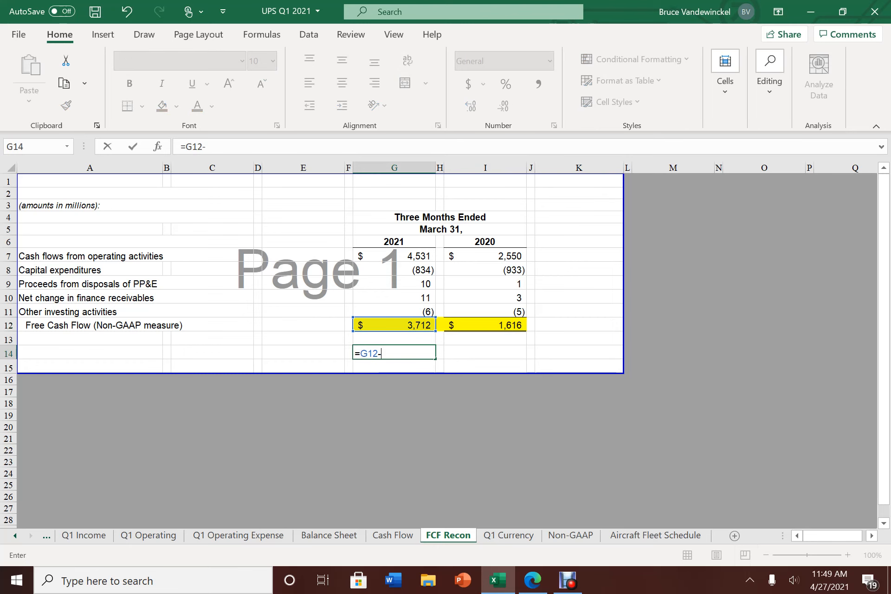
key("Enter")
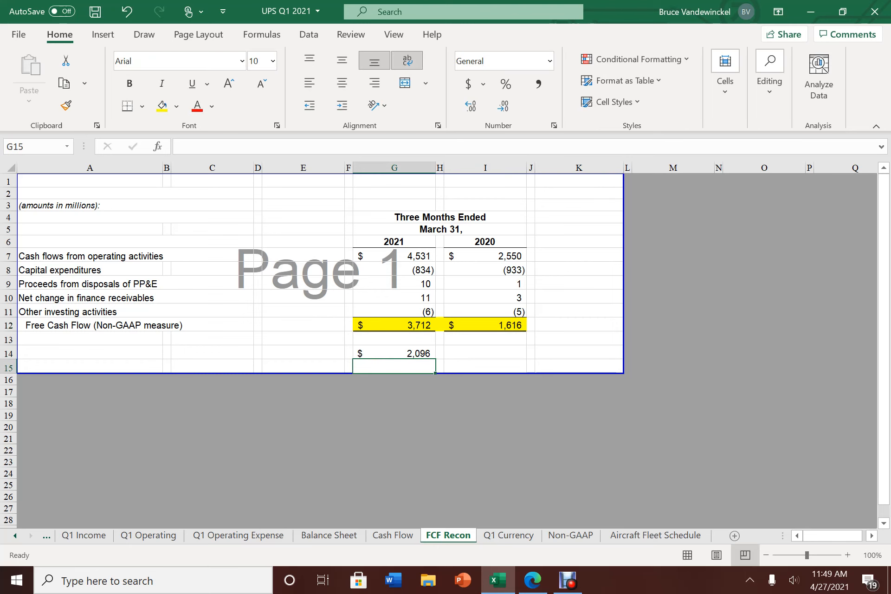
type("=G14/")
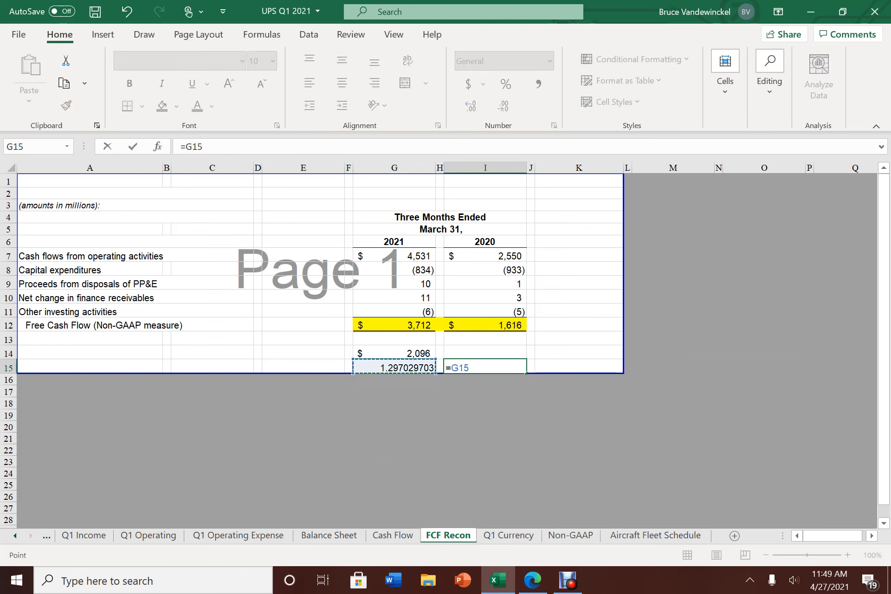
type("*1")
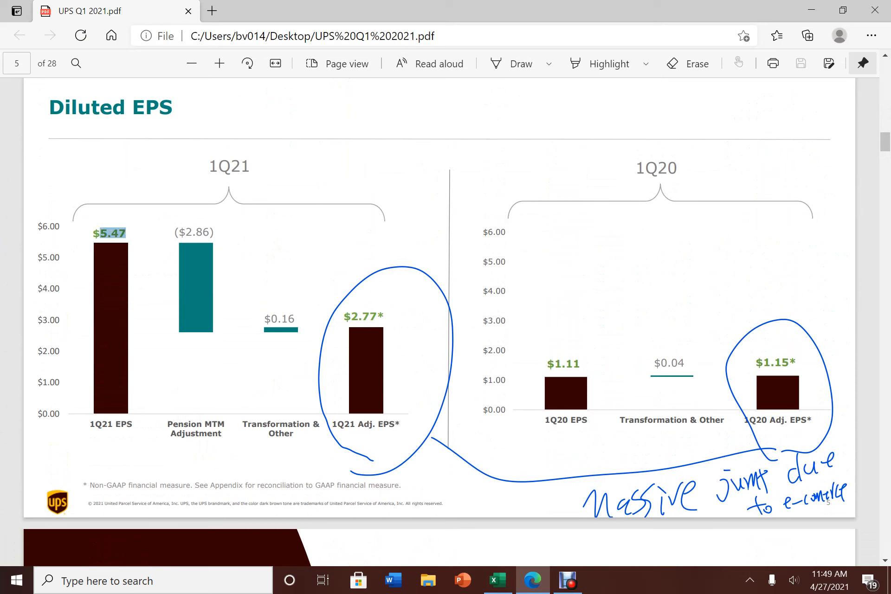
- Select the $5.47, $2.77 and $1.15 EPS figures on the Diluted EPS slide
double_click(280, 319)
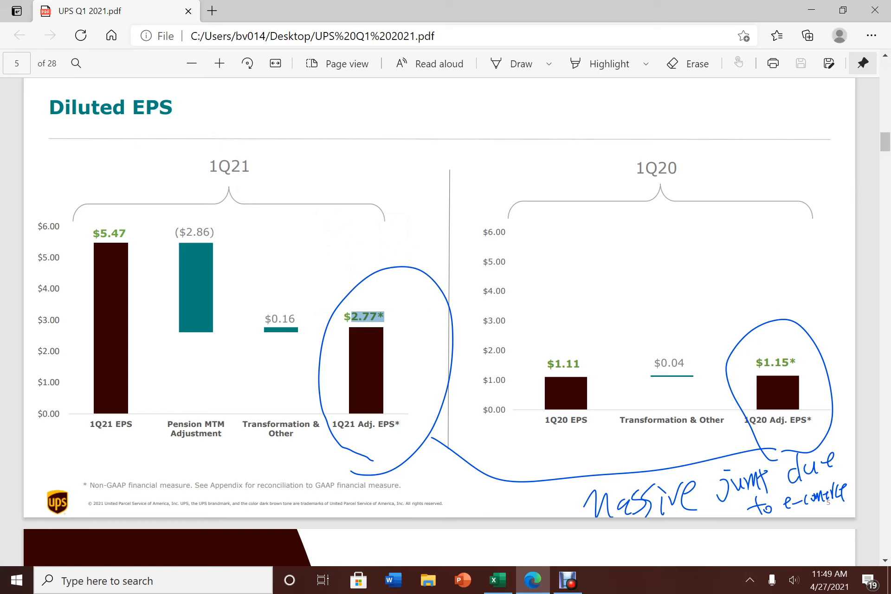
double_click(772, 363)
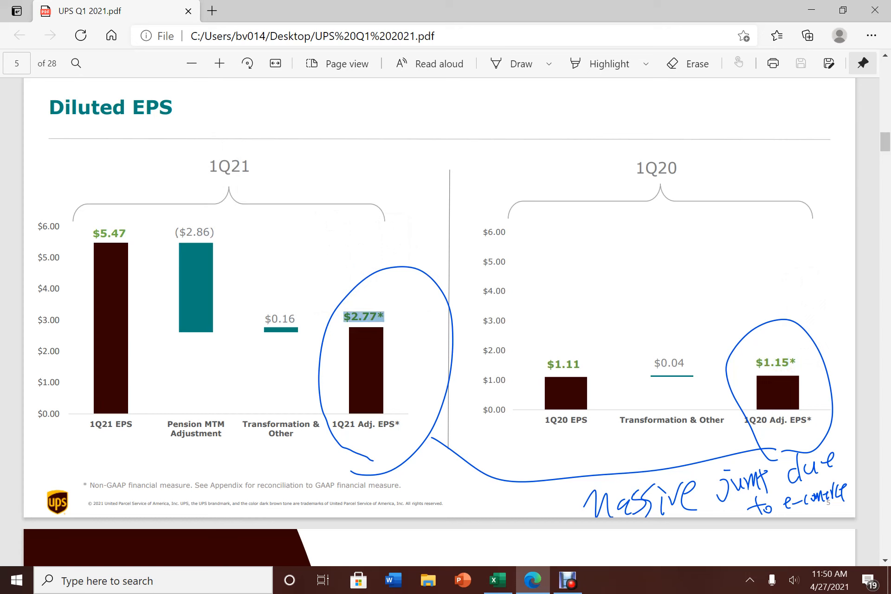
double_click(776, 363)
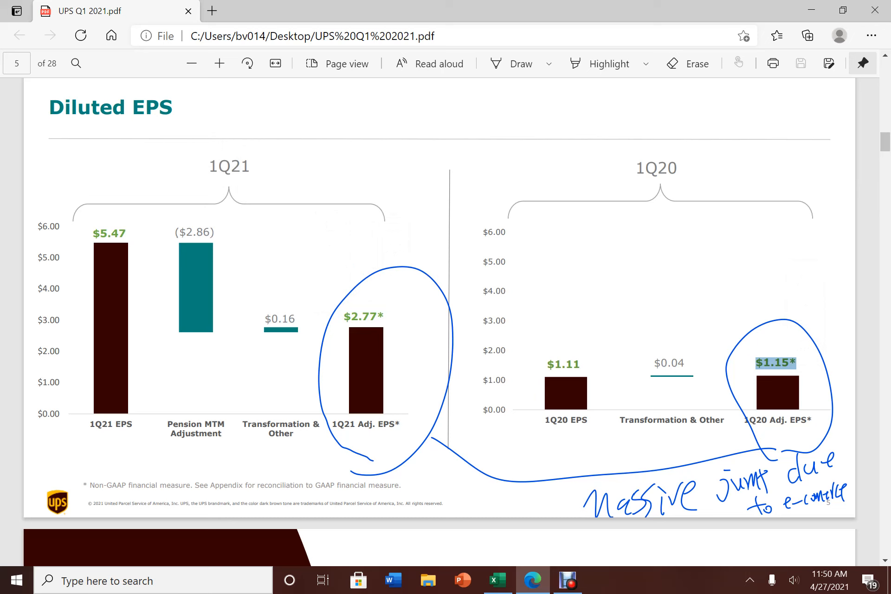
scroll("down", 3)
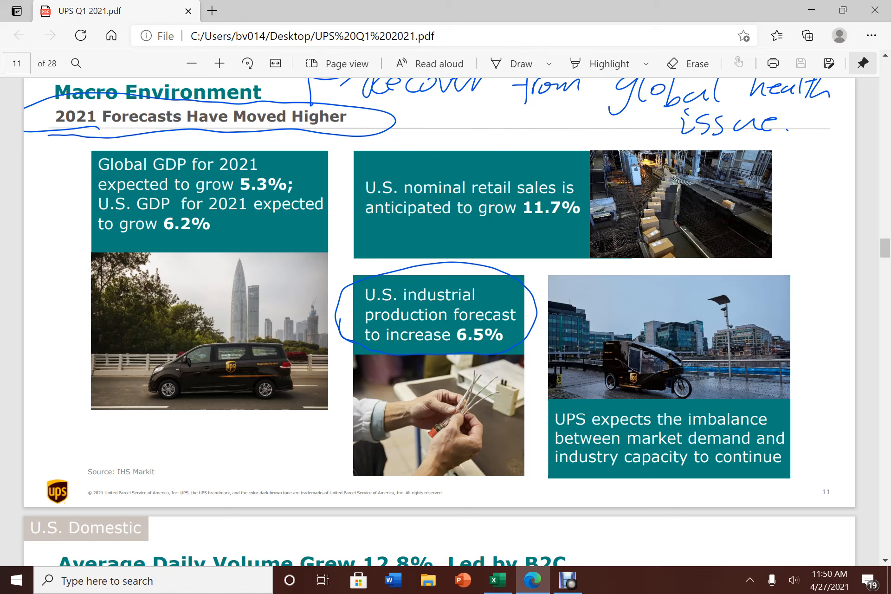
- Scroll past the forecast, daily volume and 9.7%/10.4% margin slides to page 19
scroll("down", 3)
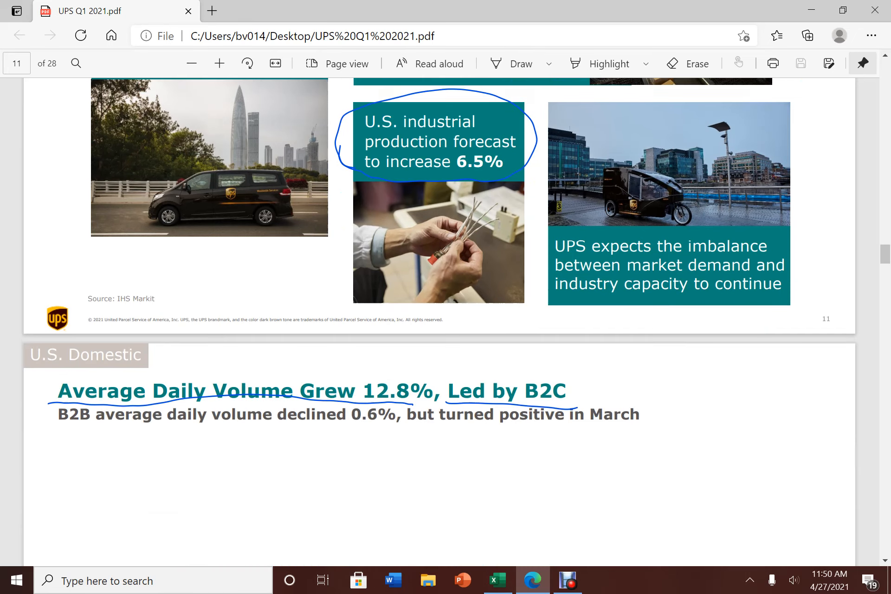
scroll("down", 3)
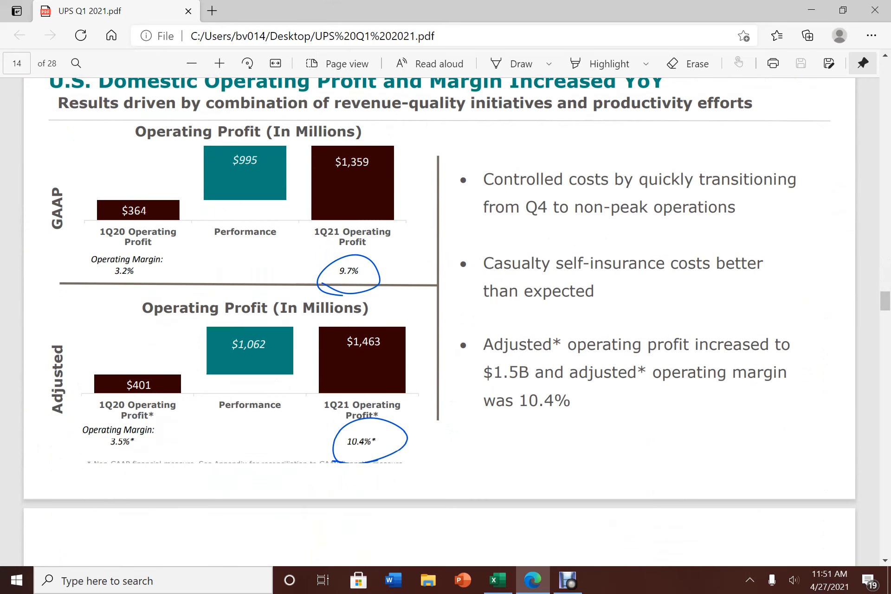
scroll("down", 3)
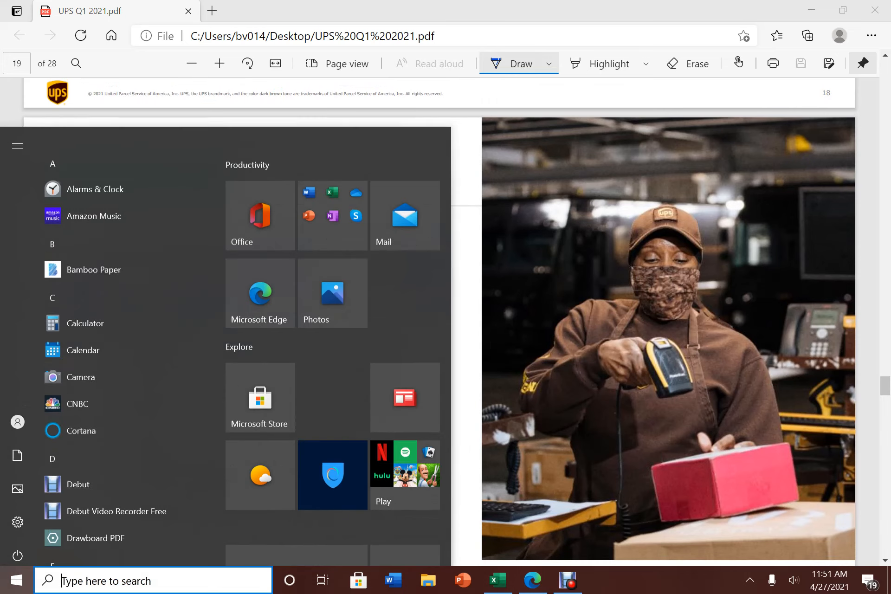
- Launch Word from Start, dismiss Document Recovery, and show the Draw tools
scroll("down", 3)
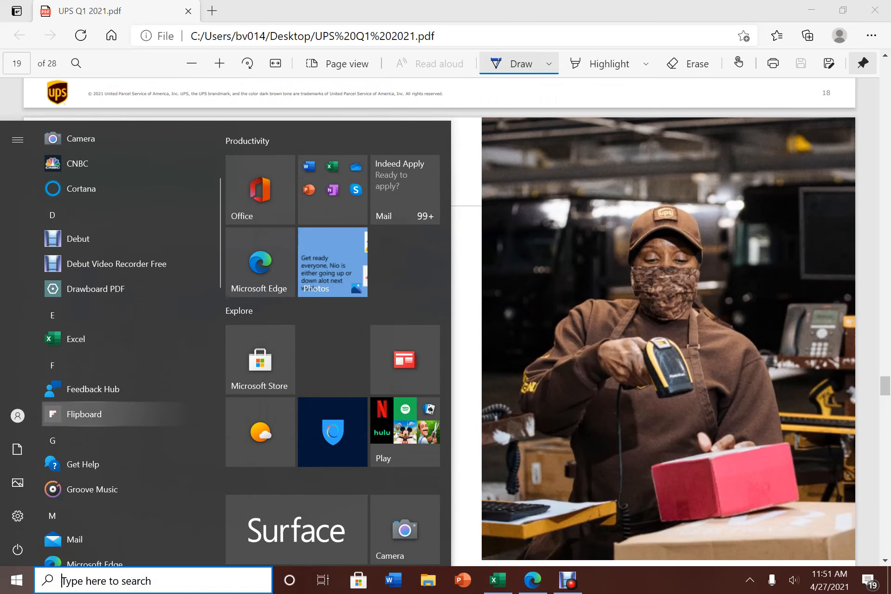
type("word")
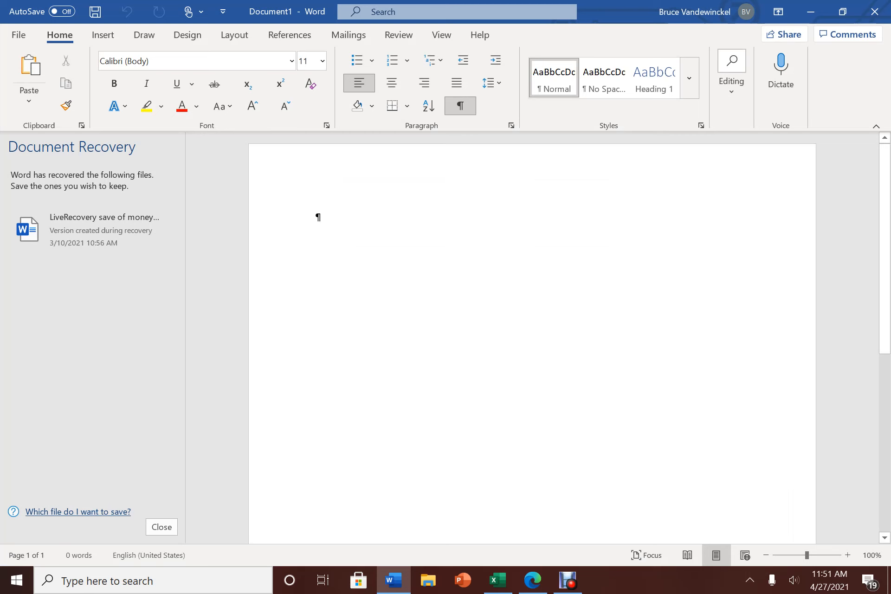
left_click(162, 527)
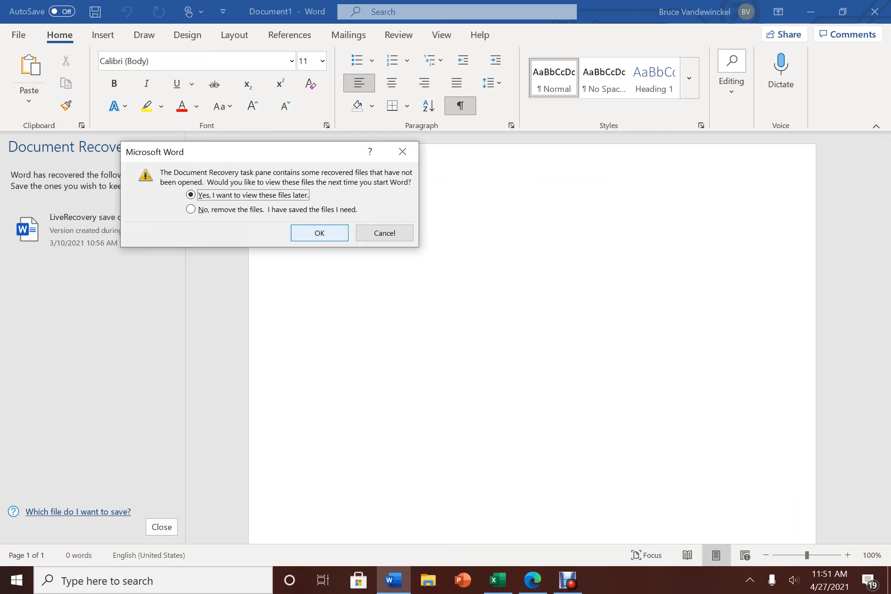
left_click(320, 233)
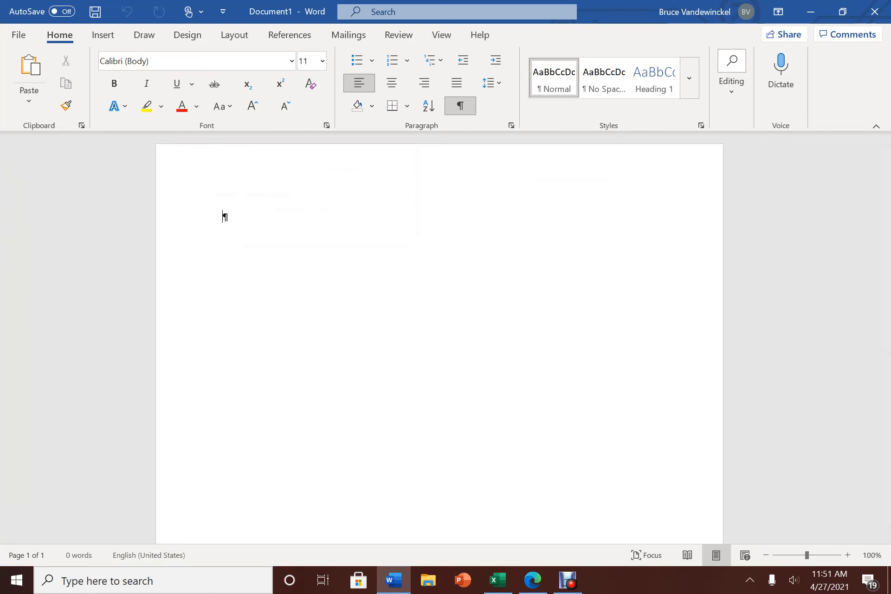
left_click(144, 35)
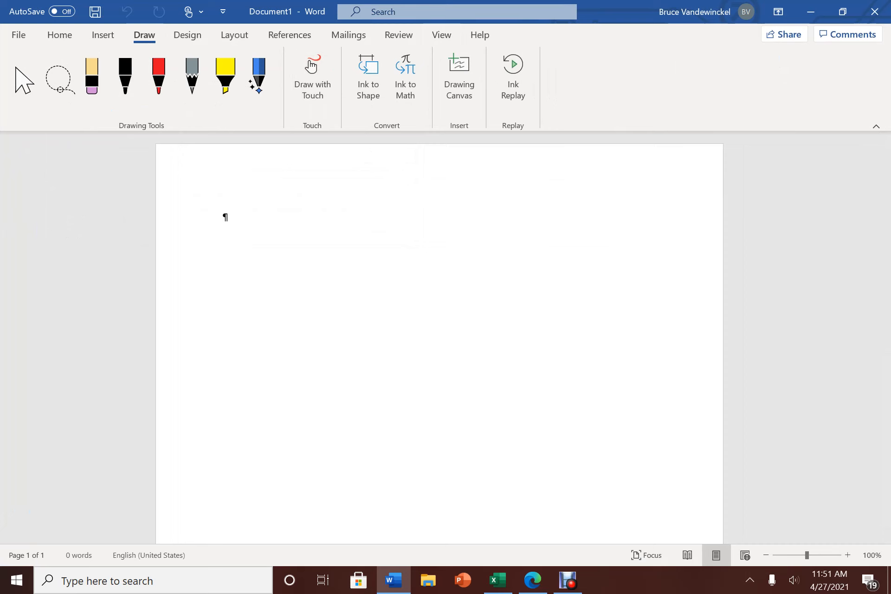
- With the black pen, handwrite 'Great Report on their earnings' and online-shopping notes
left_click(125, 77)
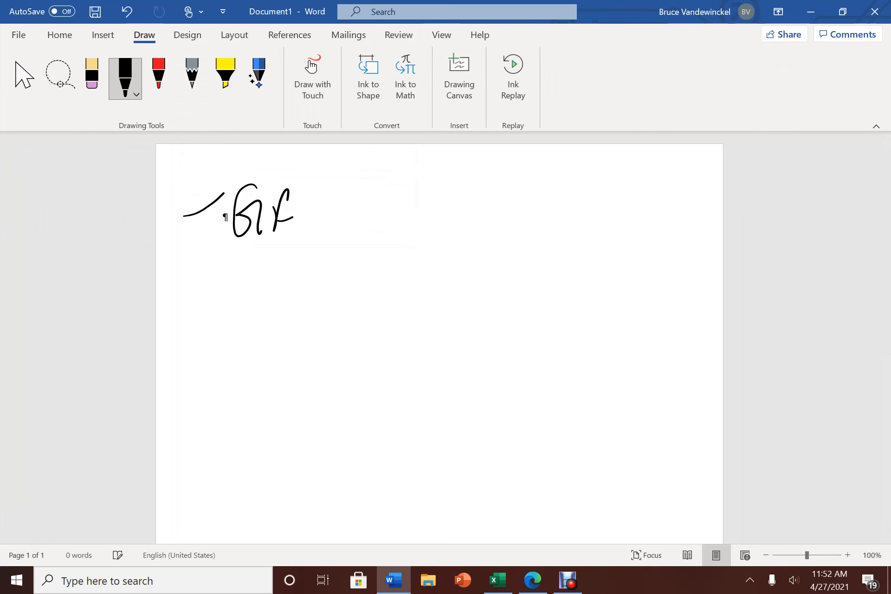
left_click_drag(295, 205, 466, 210)
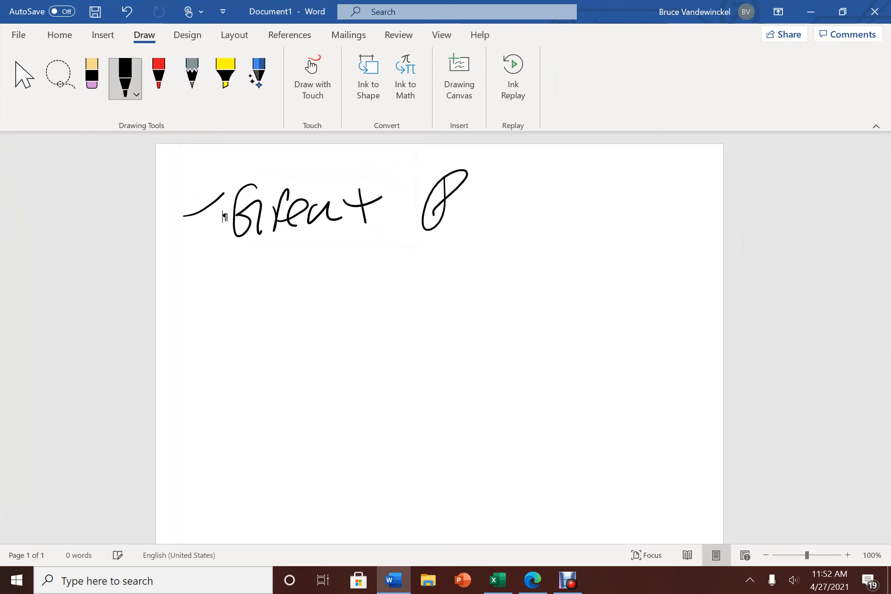
left_click_drag(432, 193, 608, 199)
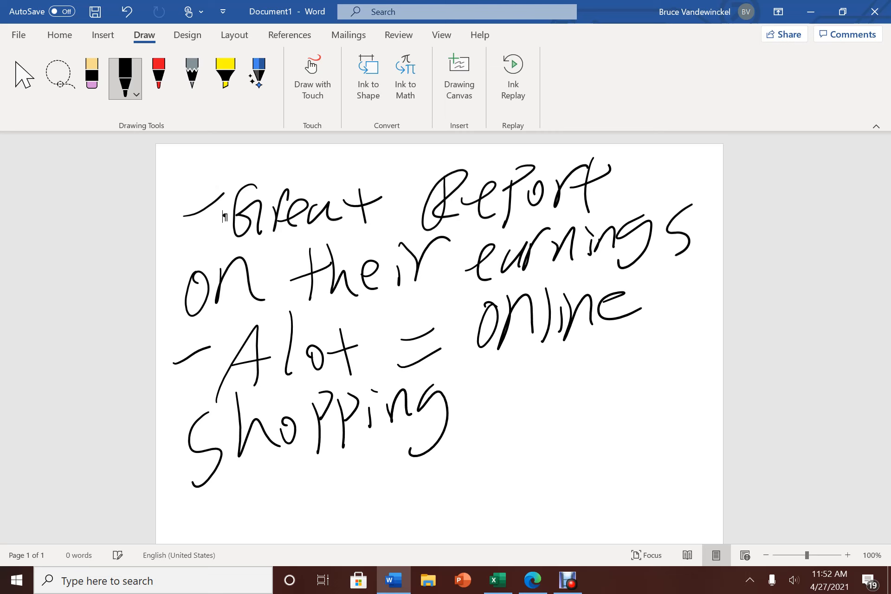
scroll("down", 3)
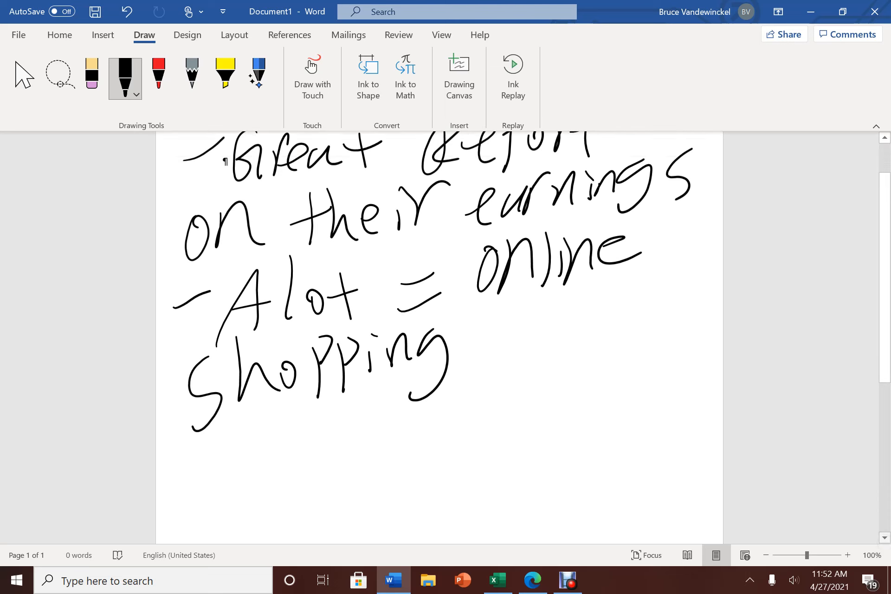
scroll("down", 3)
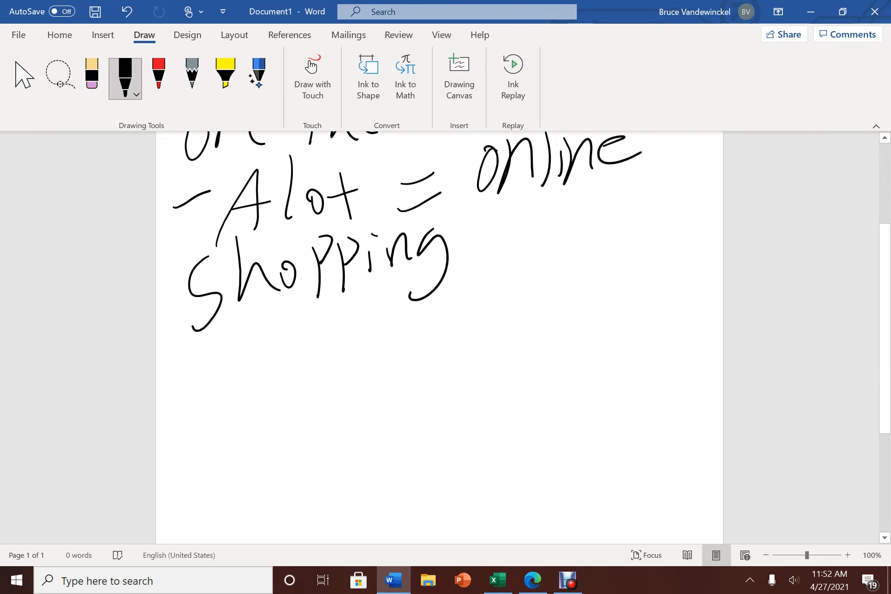
left_click_drag(165, 392, 302, 352)
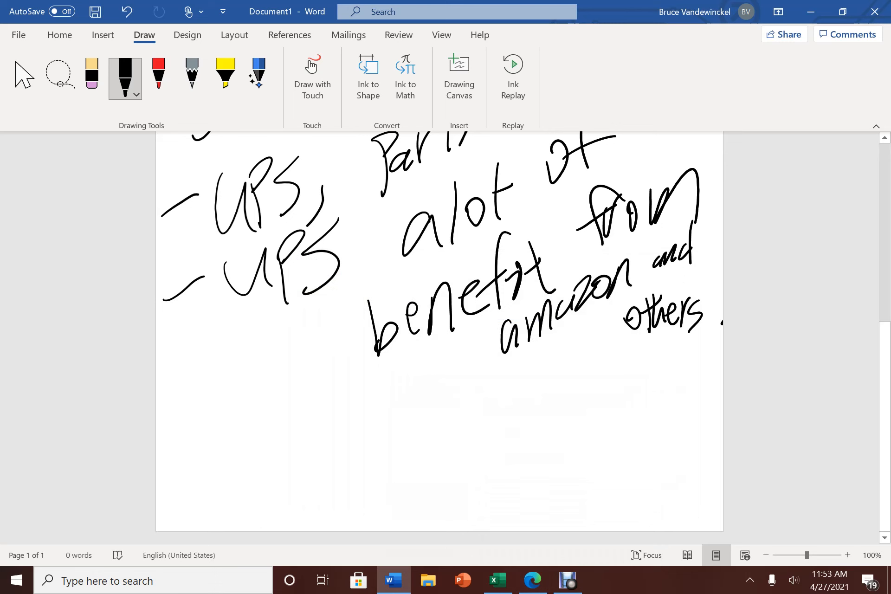
- Ink the handwritten words "It really" with the black pen below the Amazon notes
left_click(137, 94)
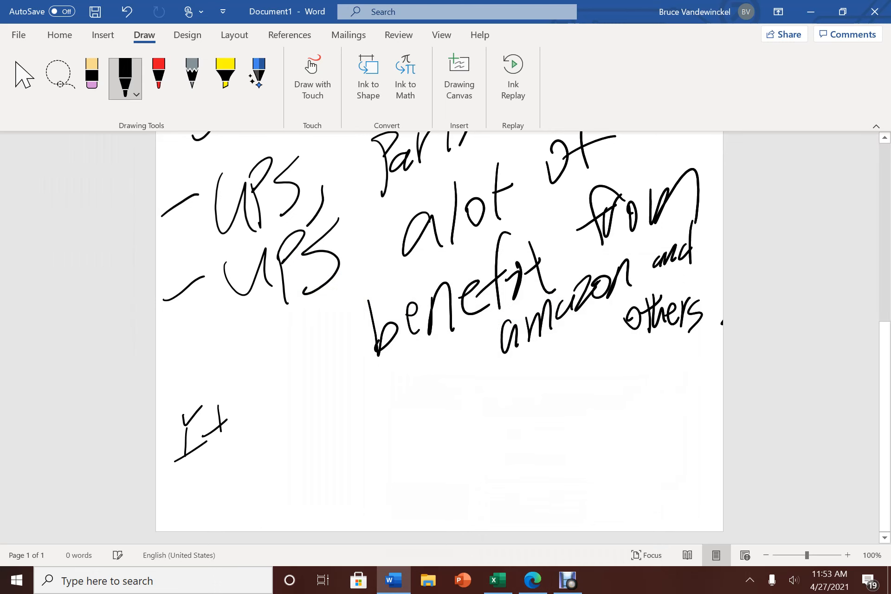
left_click_drag(245, 415, 397, 433)
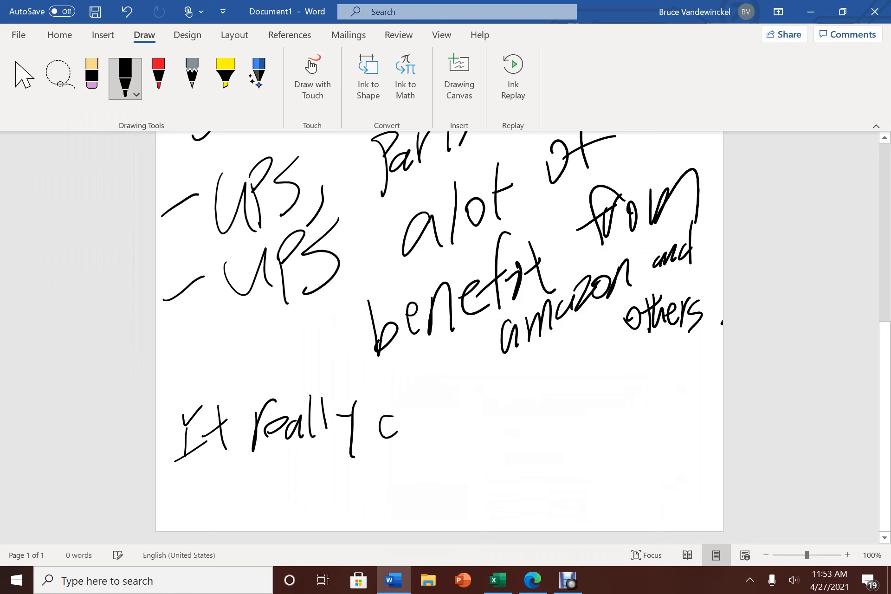
left_click_drag(389, 424, 481, 415)
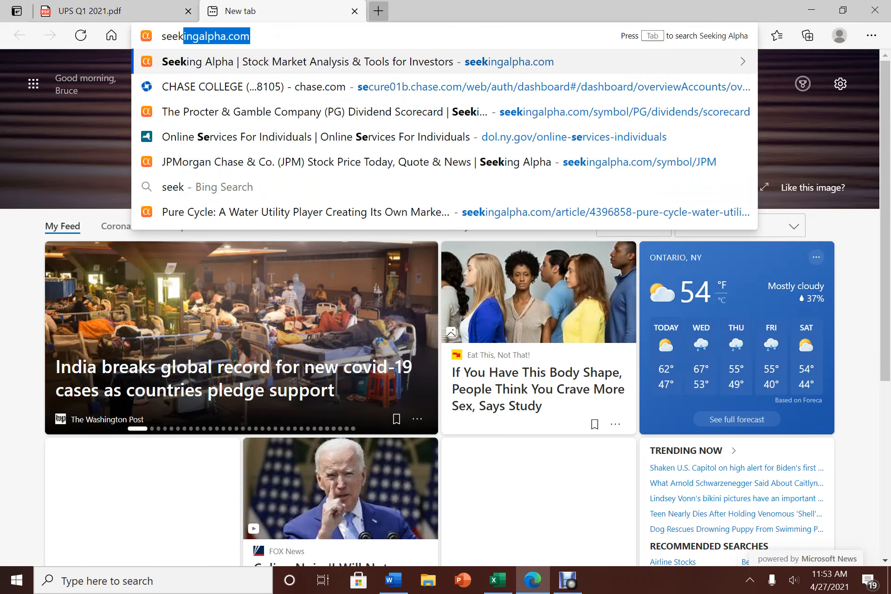
- Go to seekingalpha.com and bring up UPS's Dividend Scorecard showing its dividend grades
key("Enter")
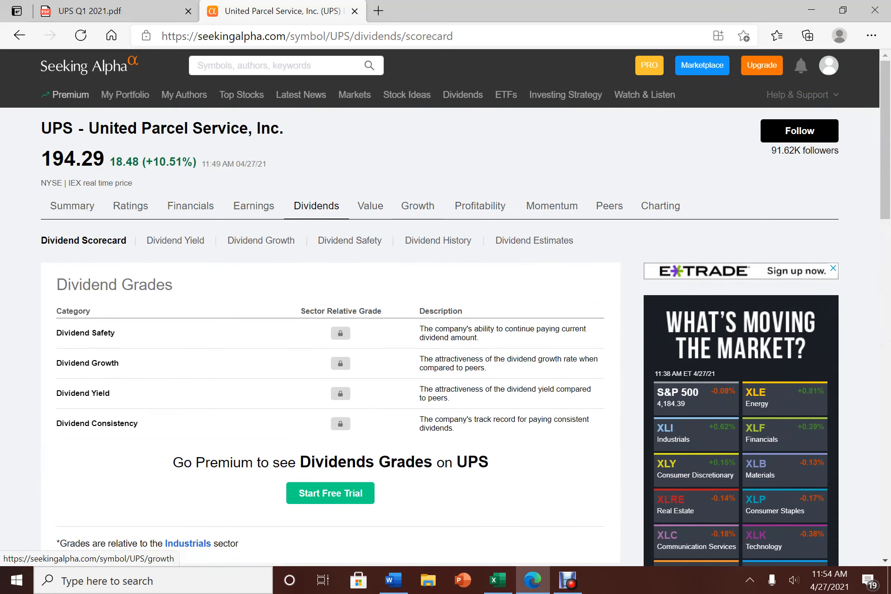
left_click(393, 581)
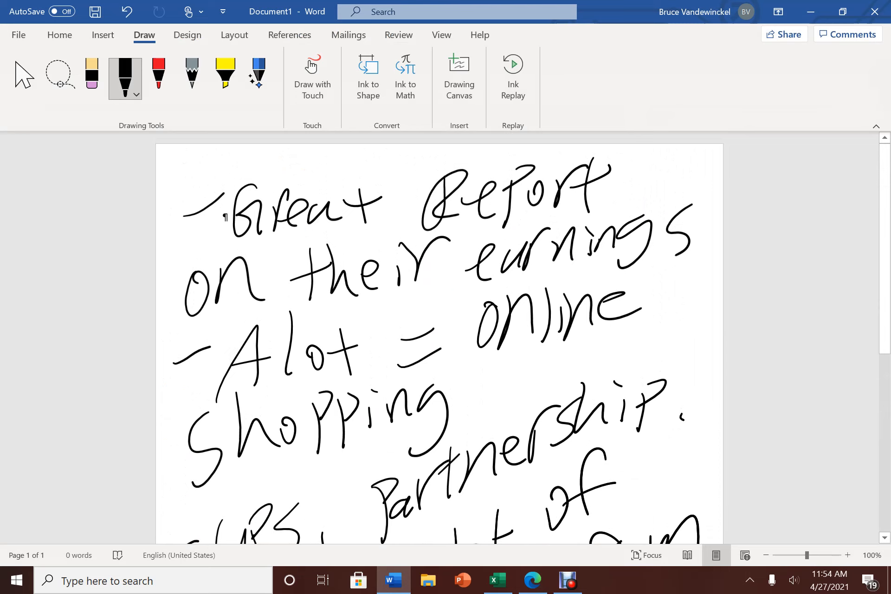
- Scroll down the inked Word notes to the final "safe stock, safe dividend" line
scroll("down", 3)
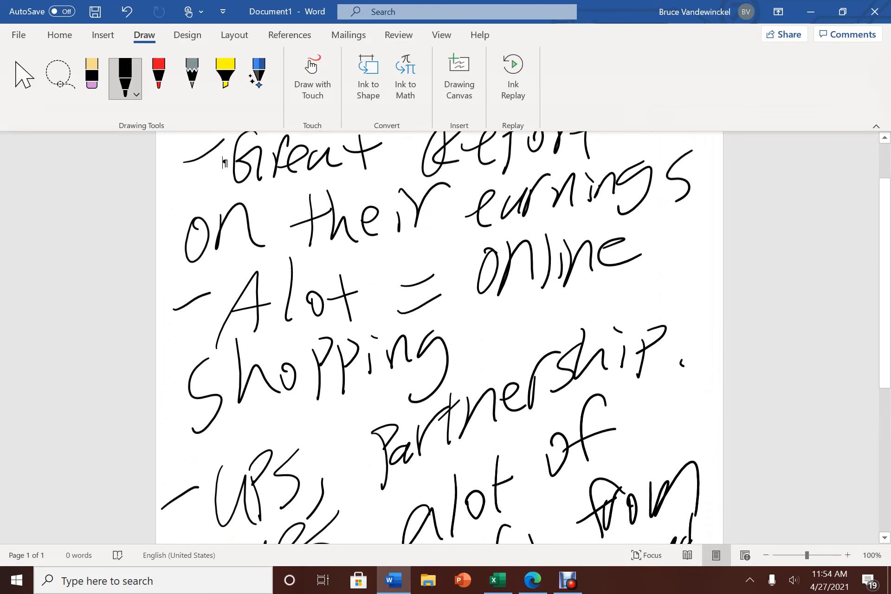
scroll("down", 3)
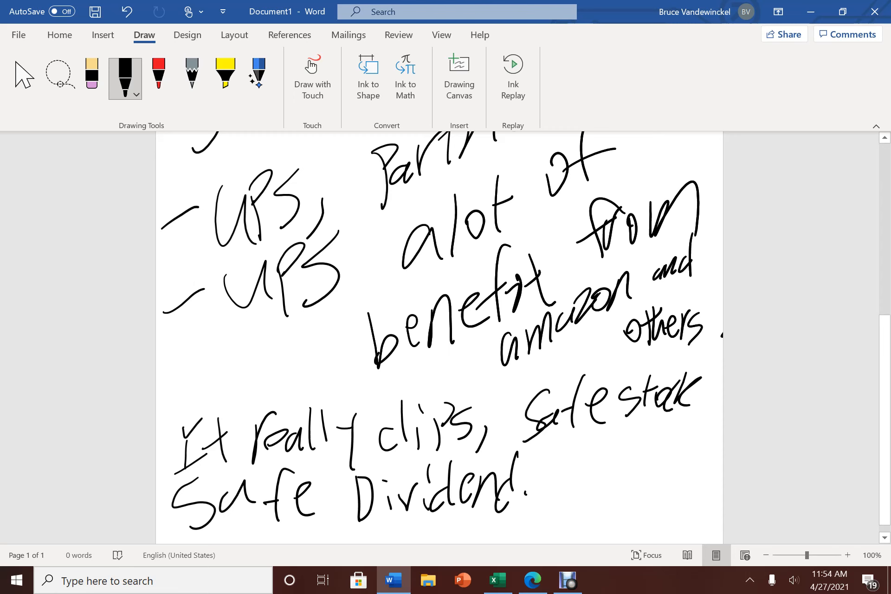
scroll("down", 3)
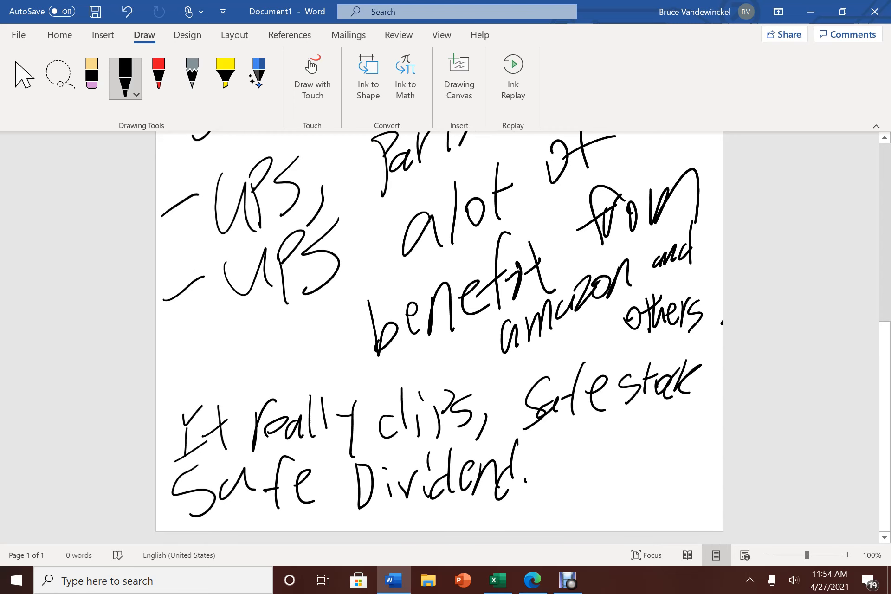